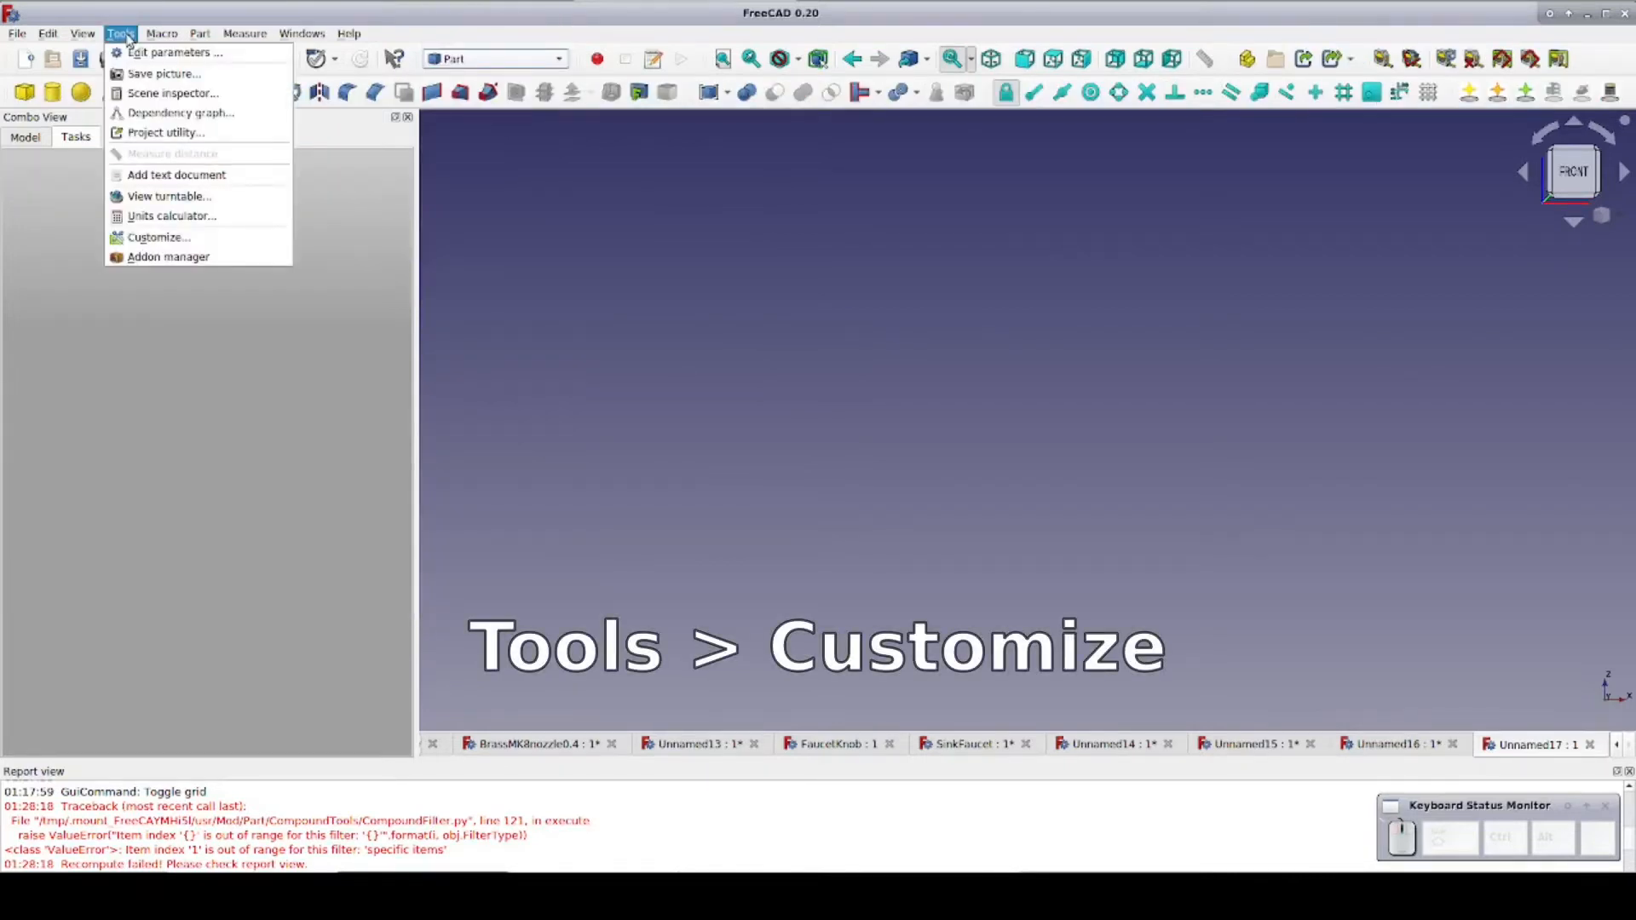
- Bring up the Customize dialog from the Tools menu
left_click(157, 237)
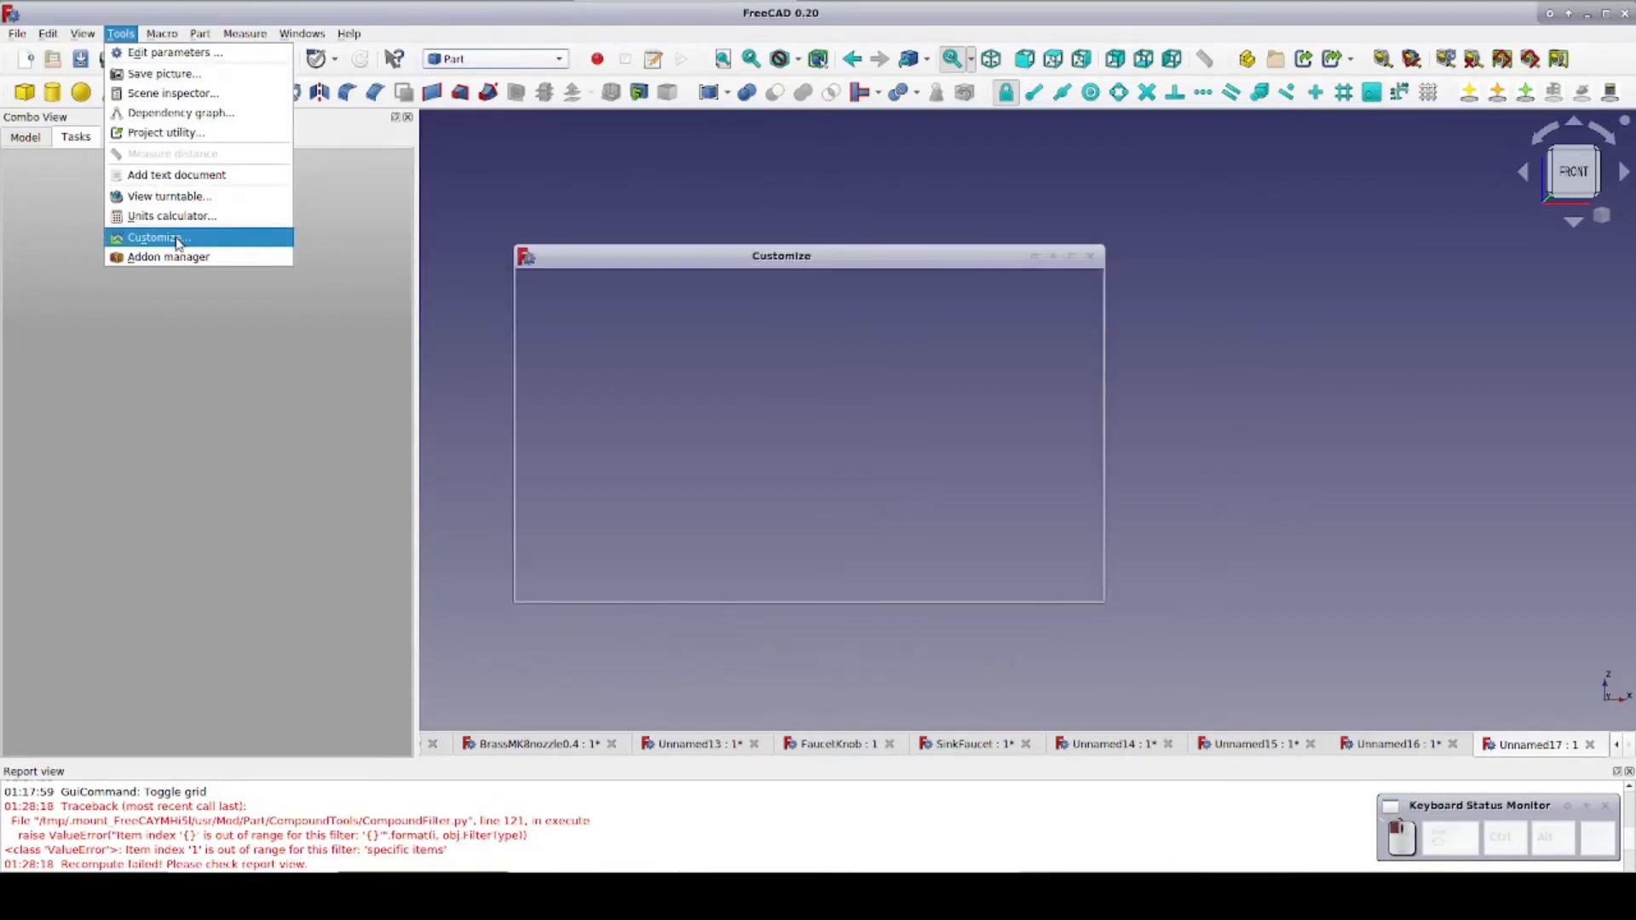
left_click(157, 237)
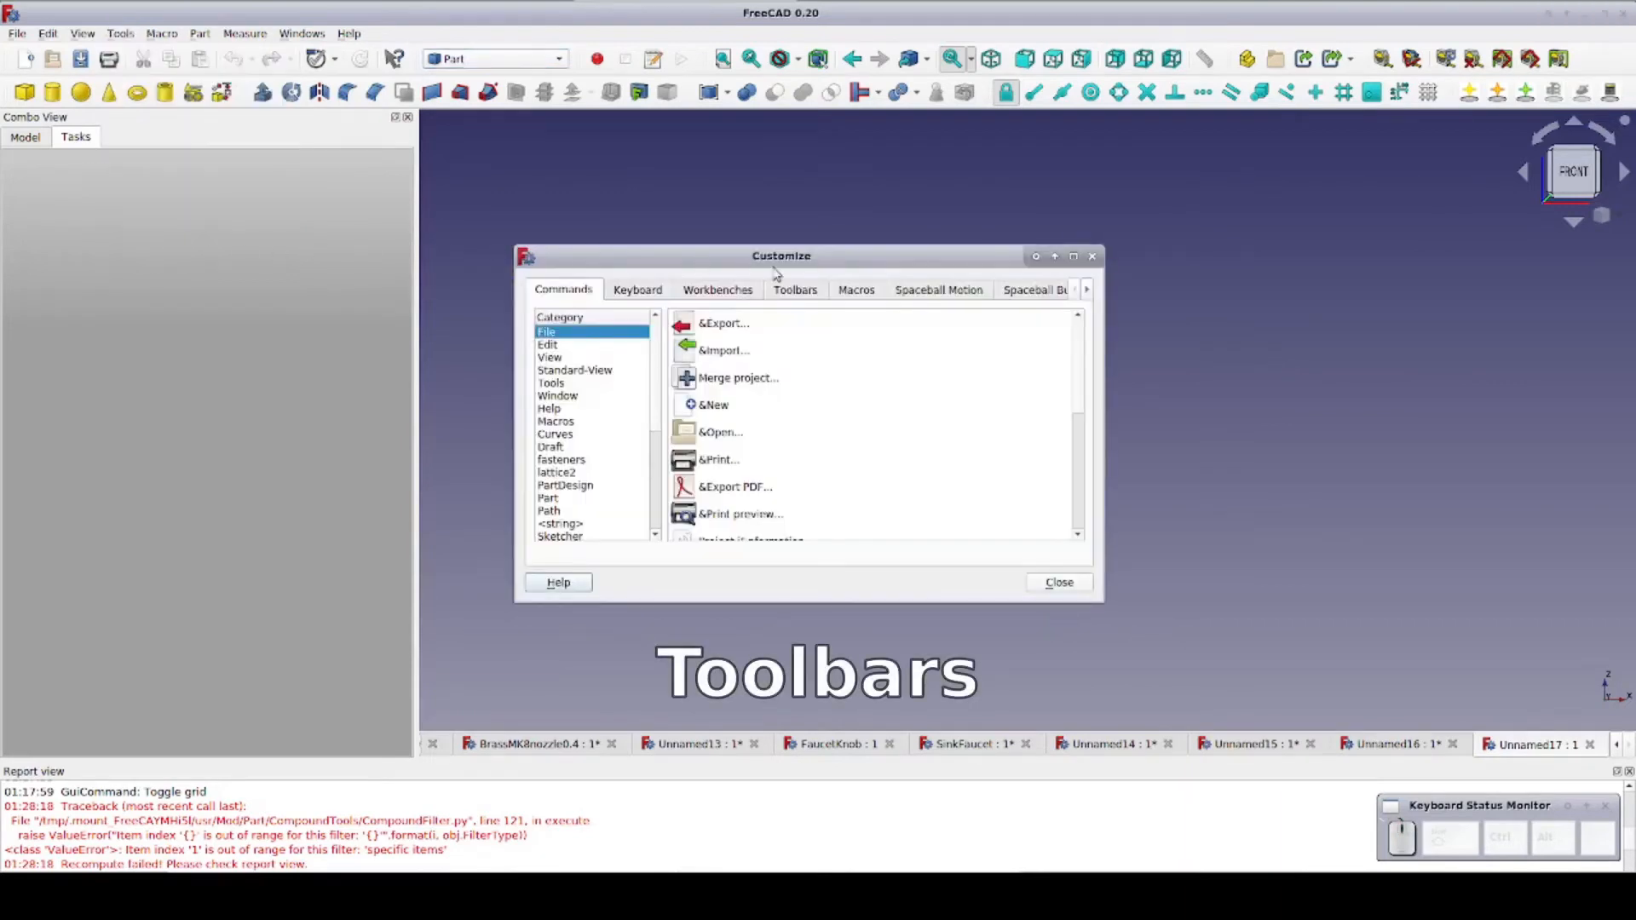
- Create a new Part workbench toolbar named Custom2 from the Toolbars settings
left_click(794, 289)
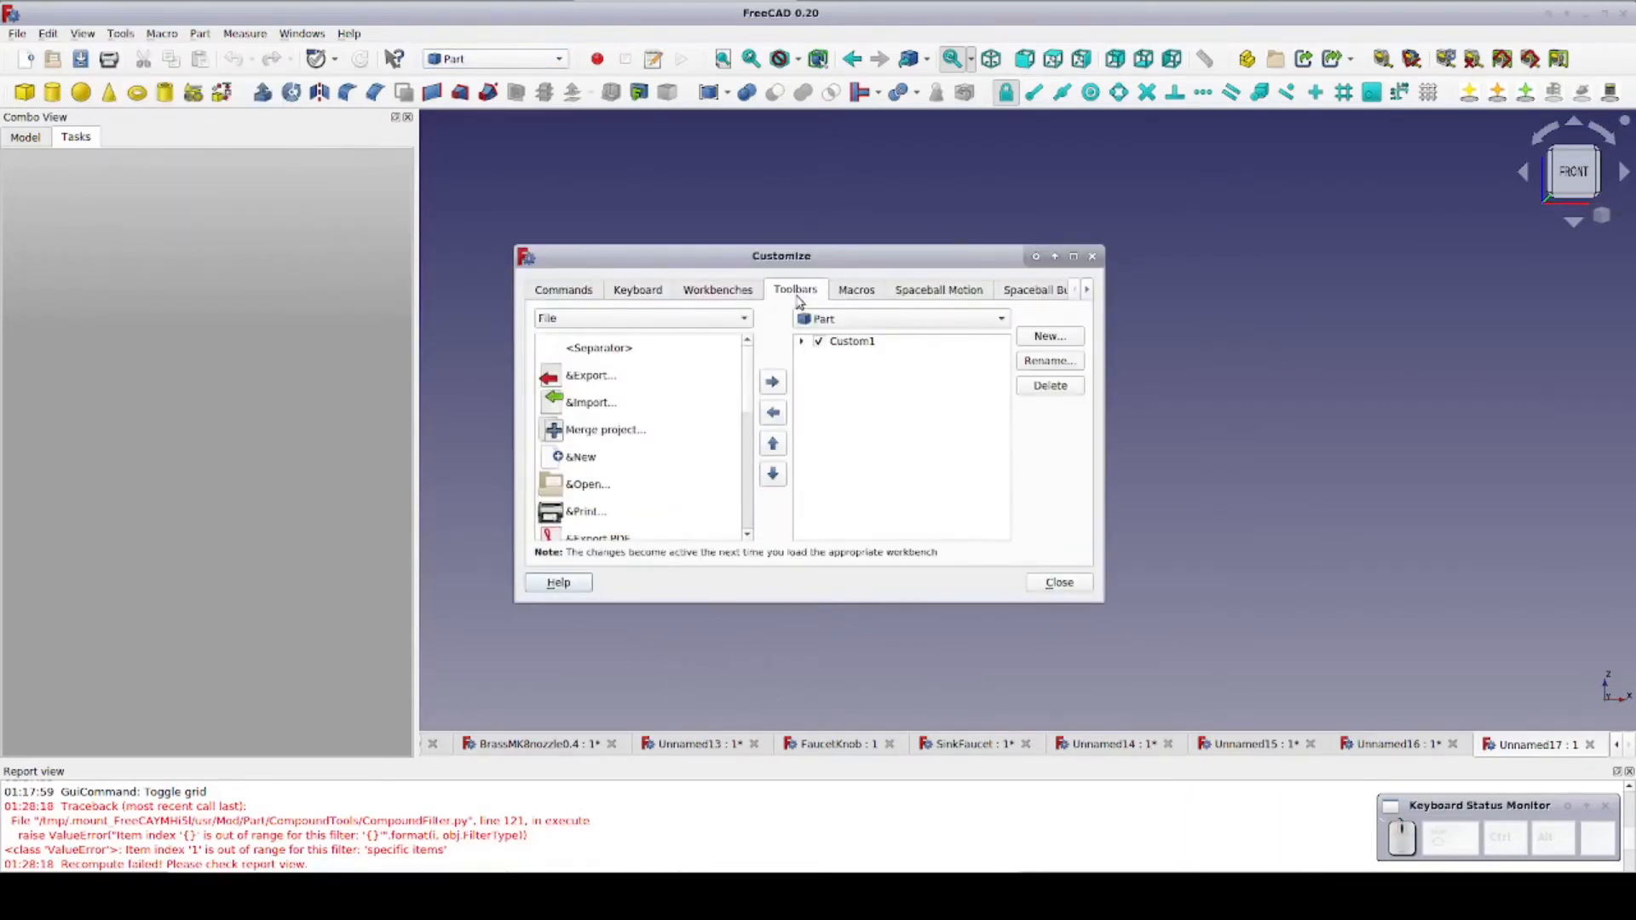
left_click(1049, 334)
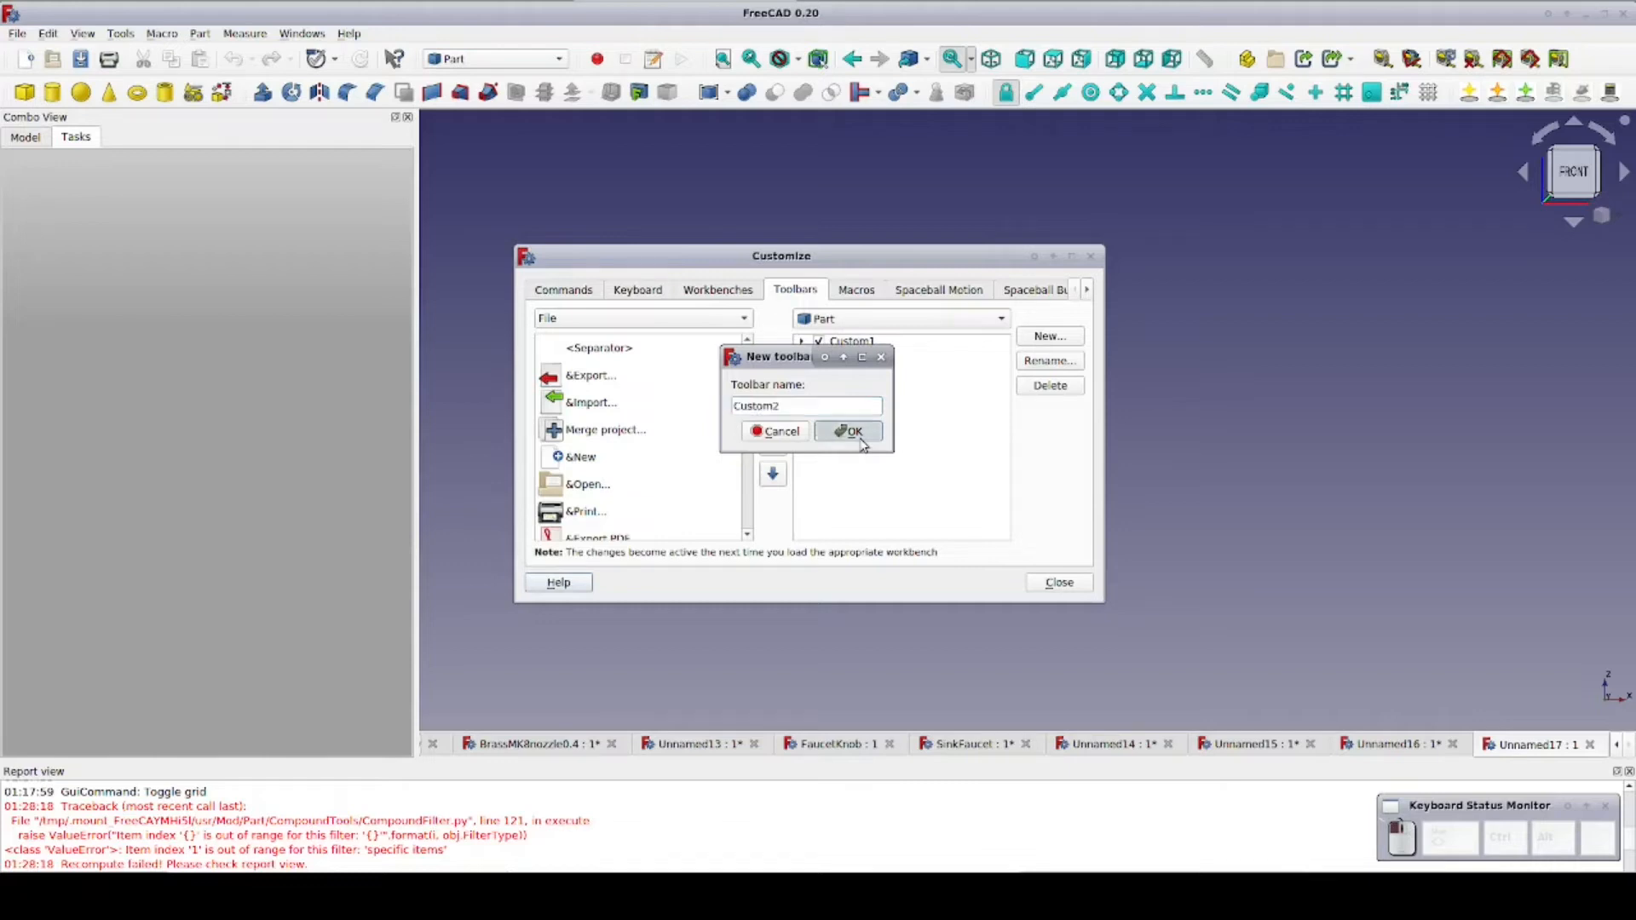
left_click(849, 432)
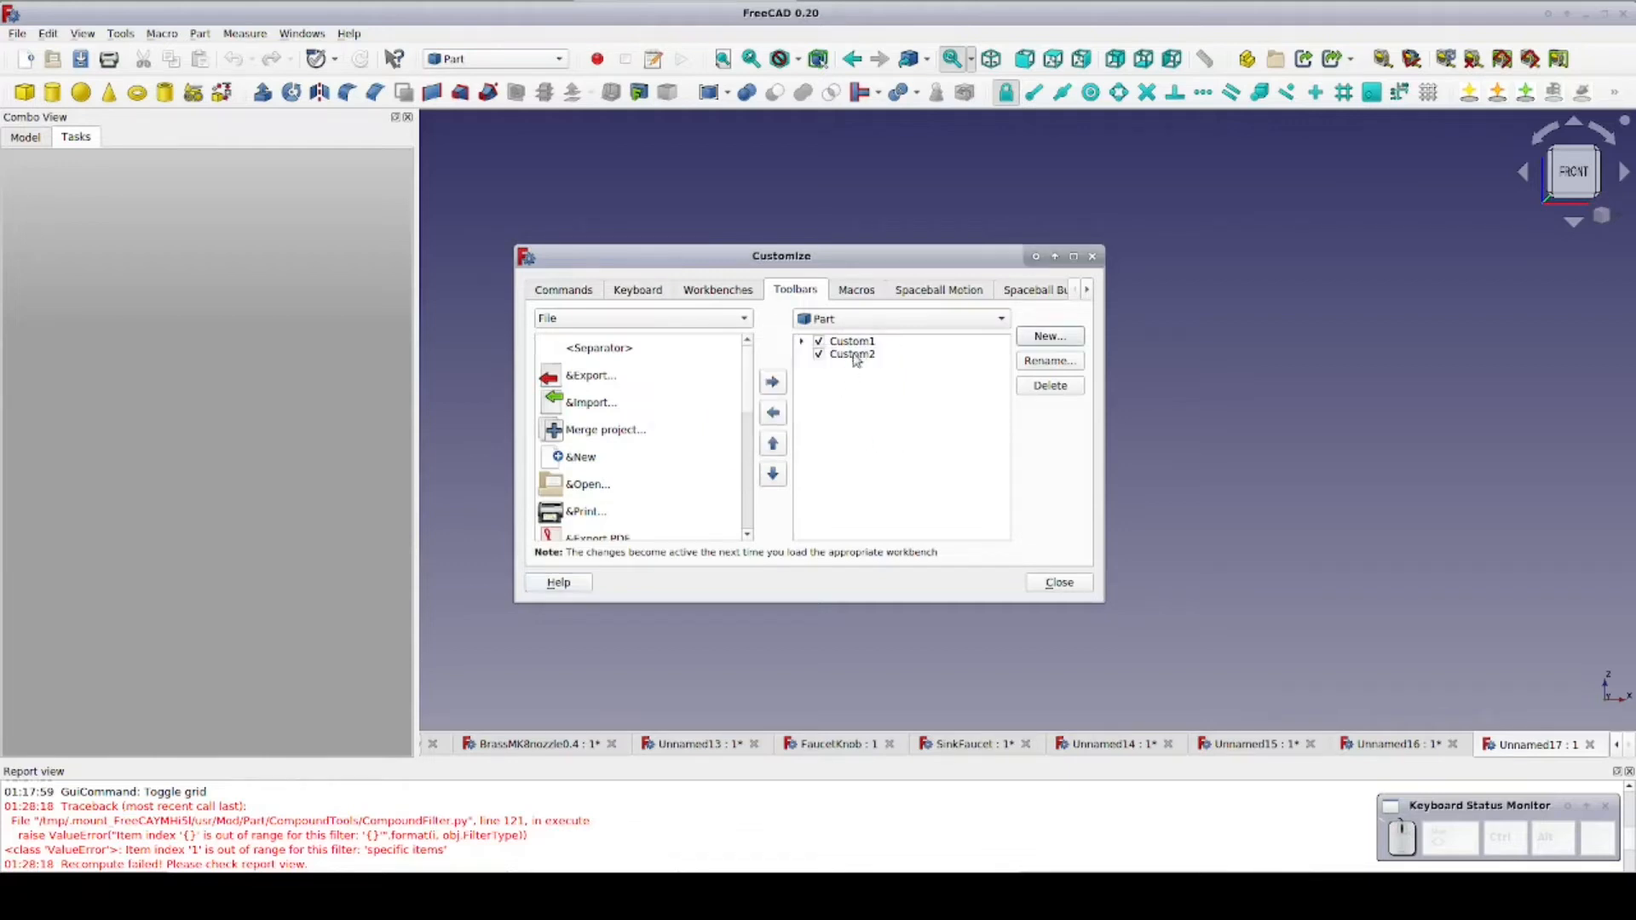
- Select Custom2 and add the Sketcher Create sketch command to it
left_click(851, 354)
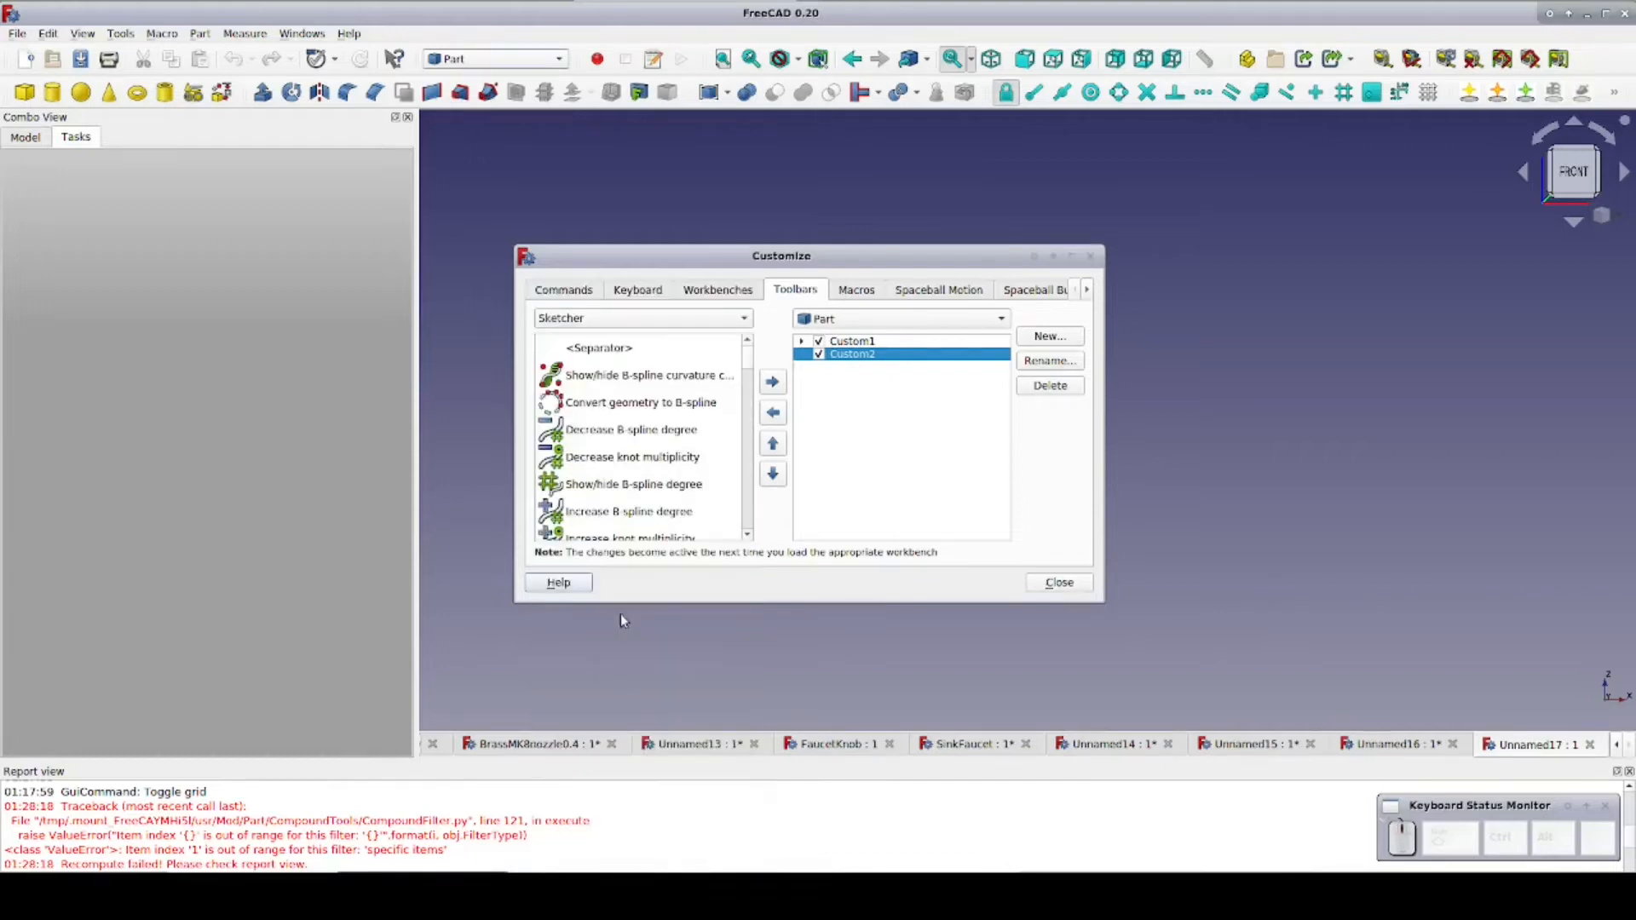
mouse_move(631, 428)
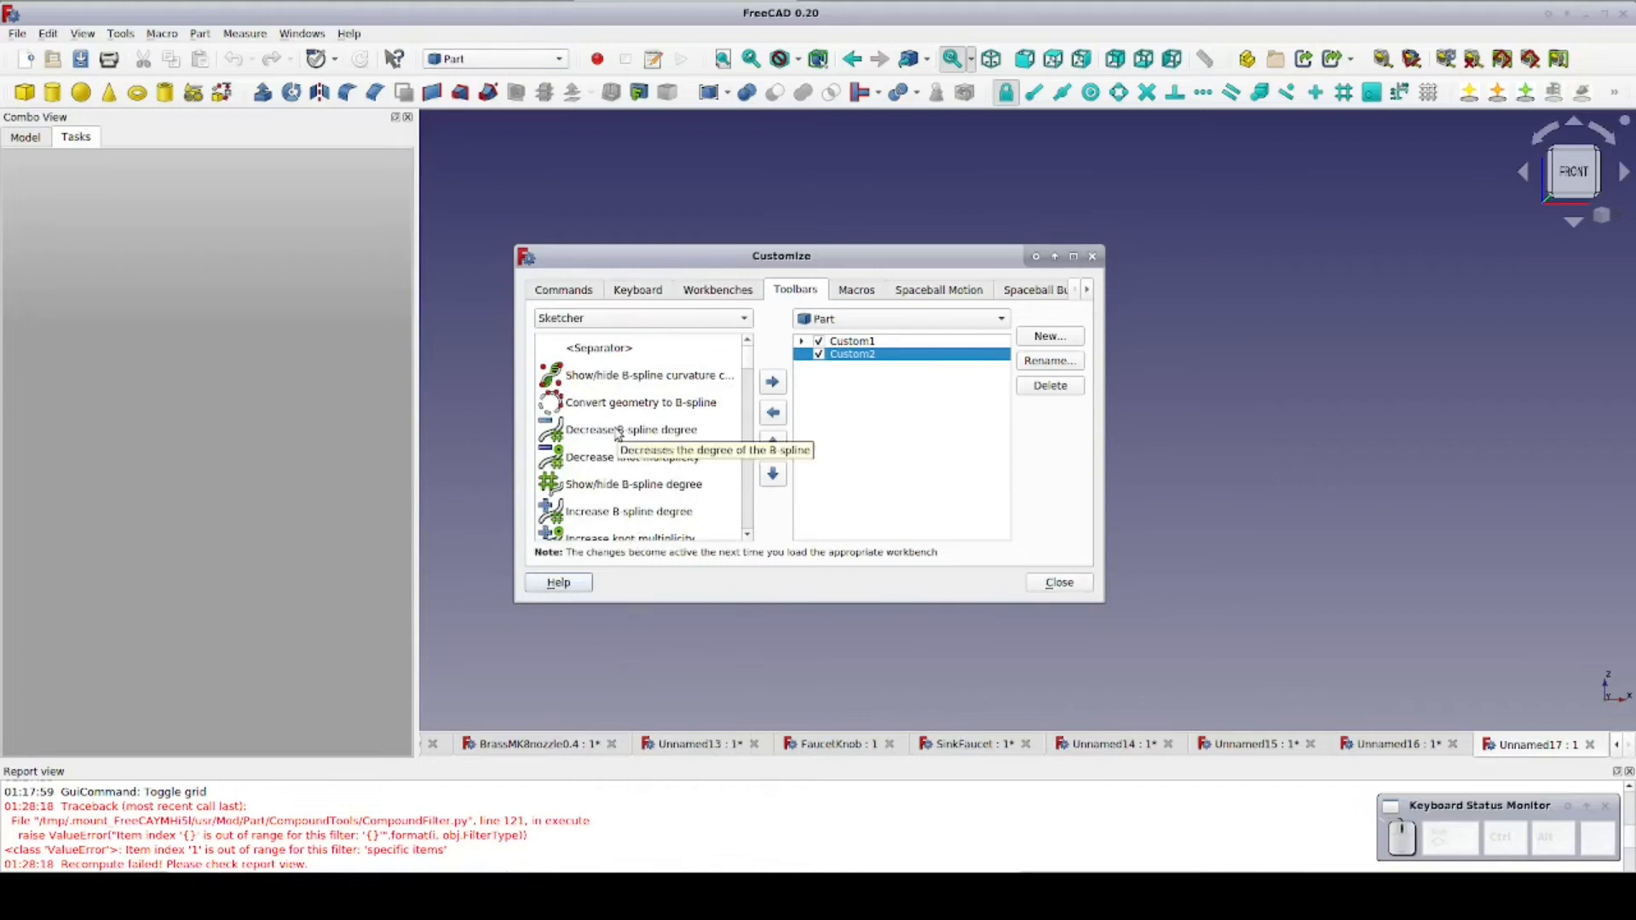
scroll("down", 3)
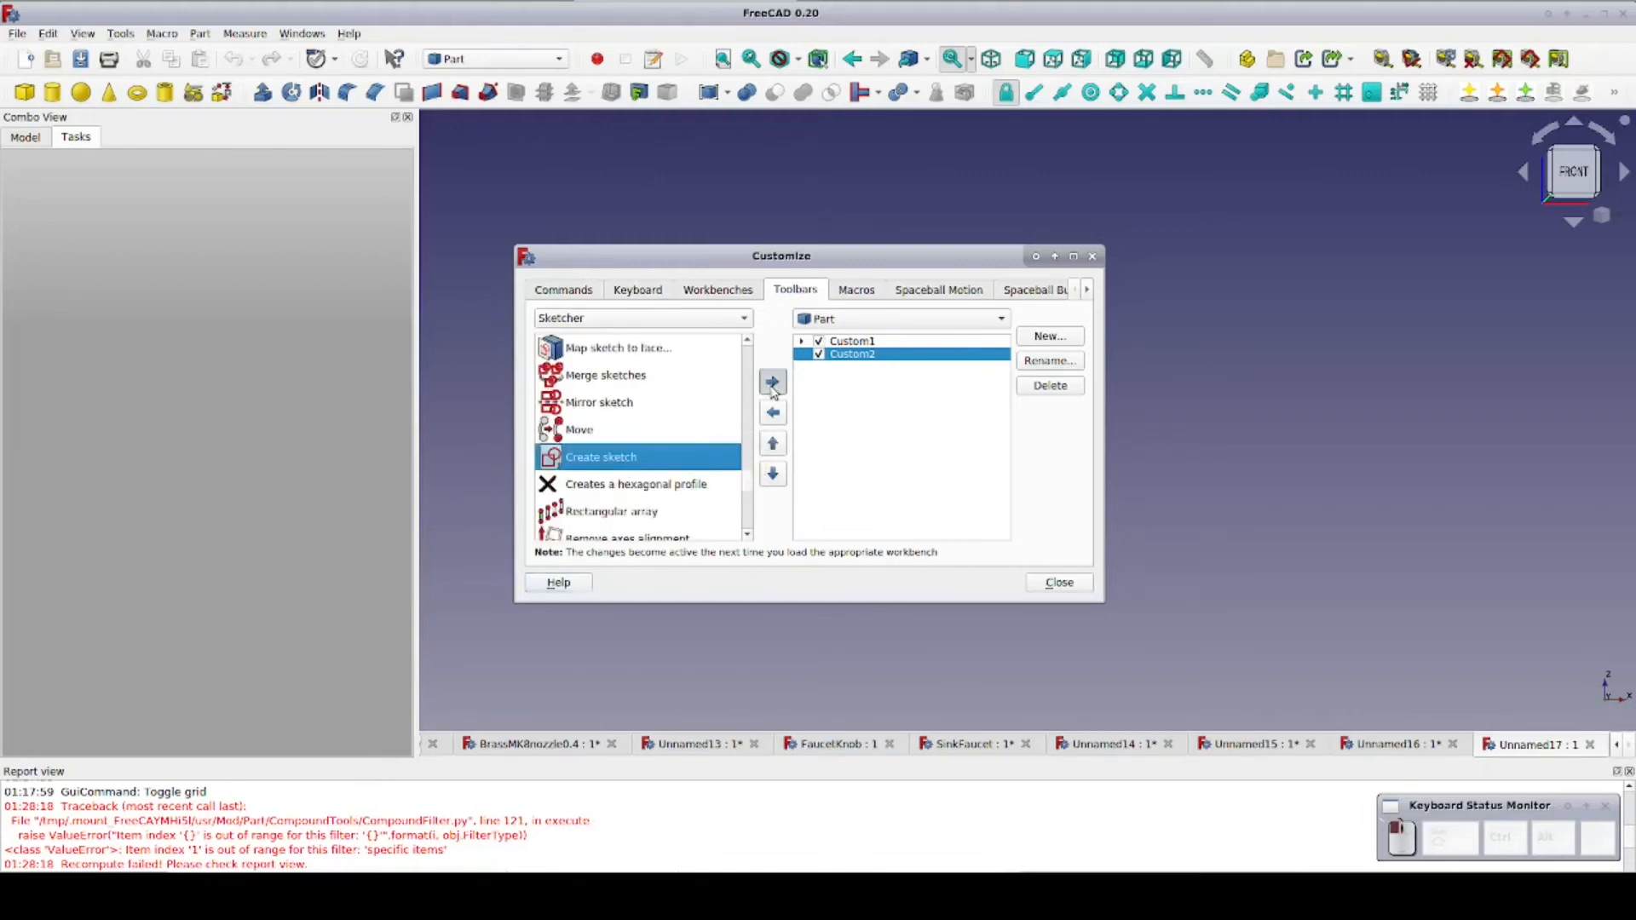
left_click(772, 382)
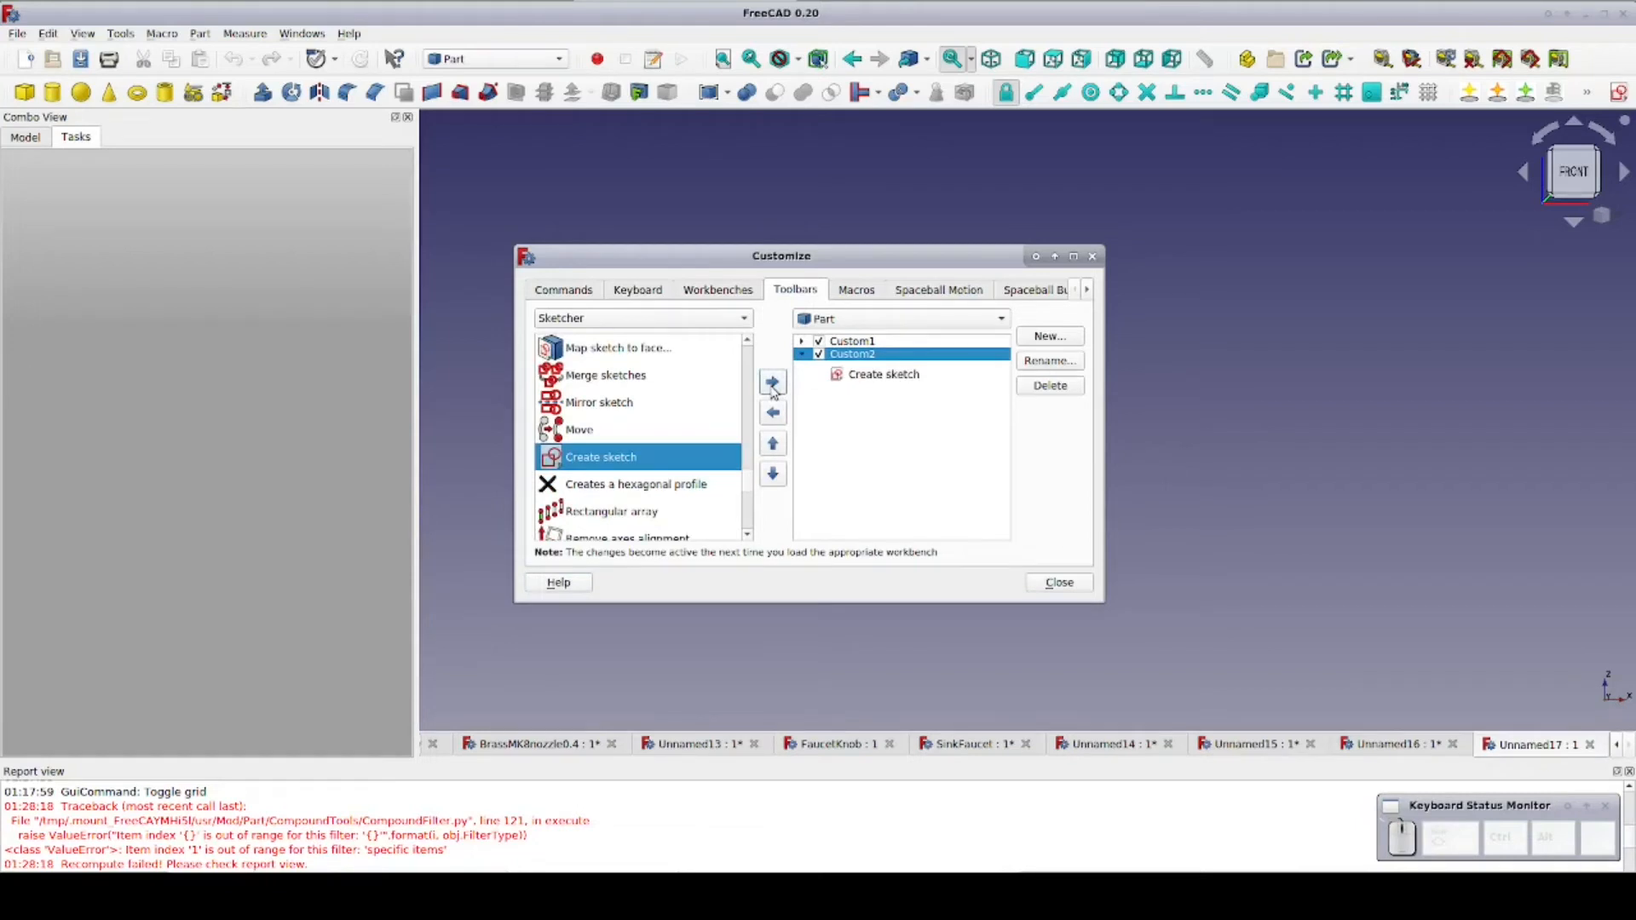
mouse_move(772, 382)
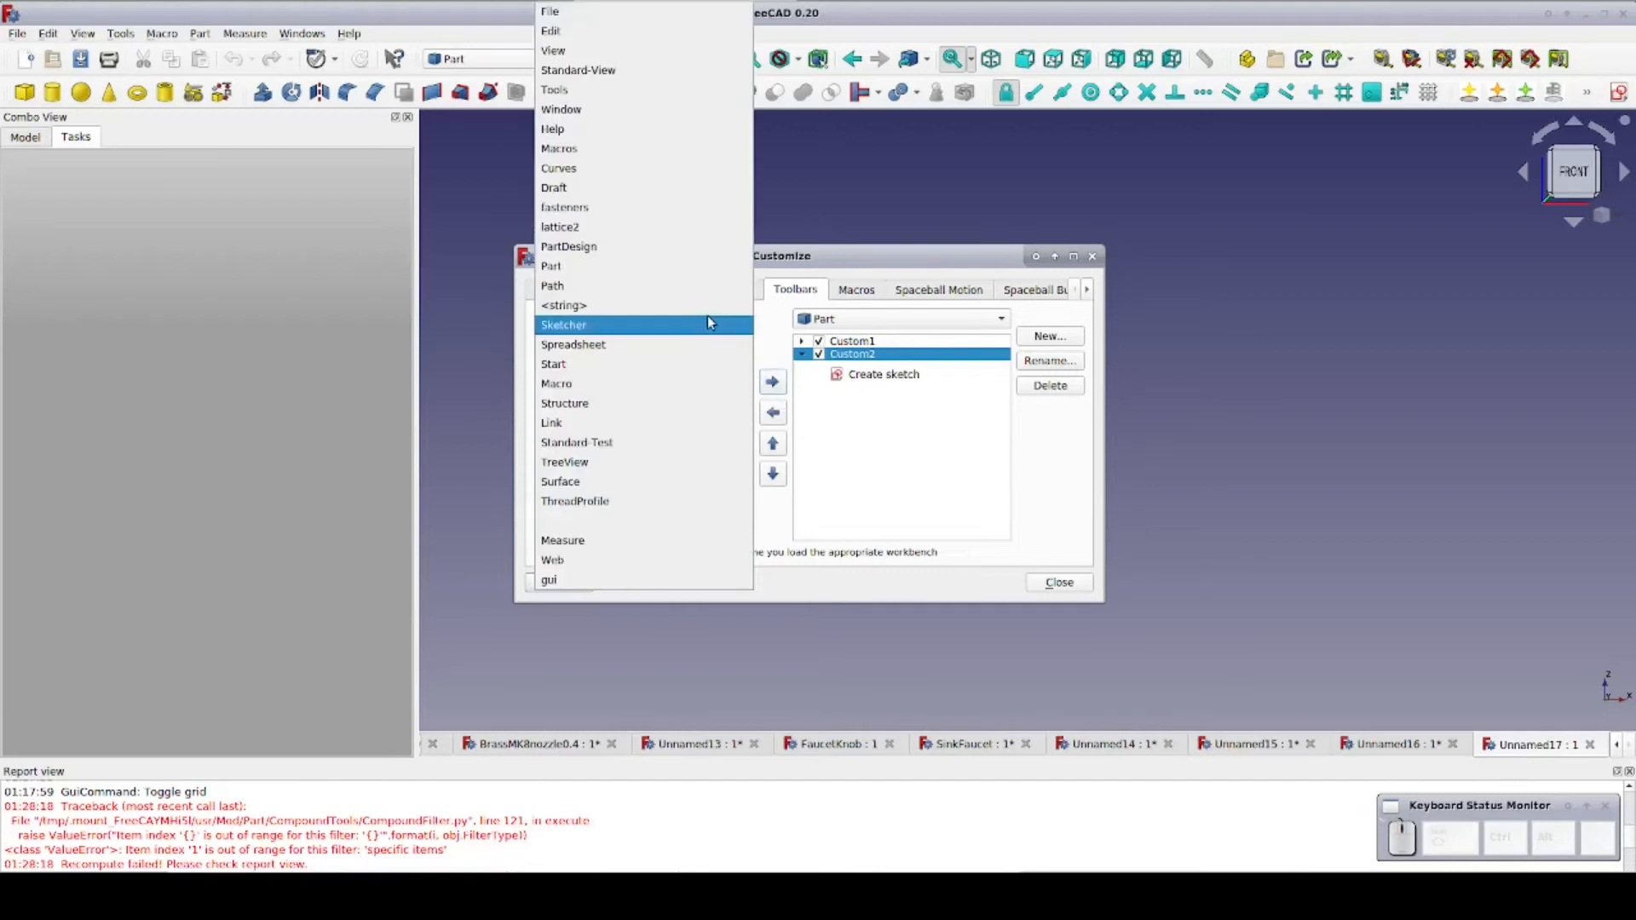
mouse_move(697, 327)
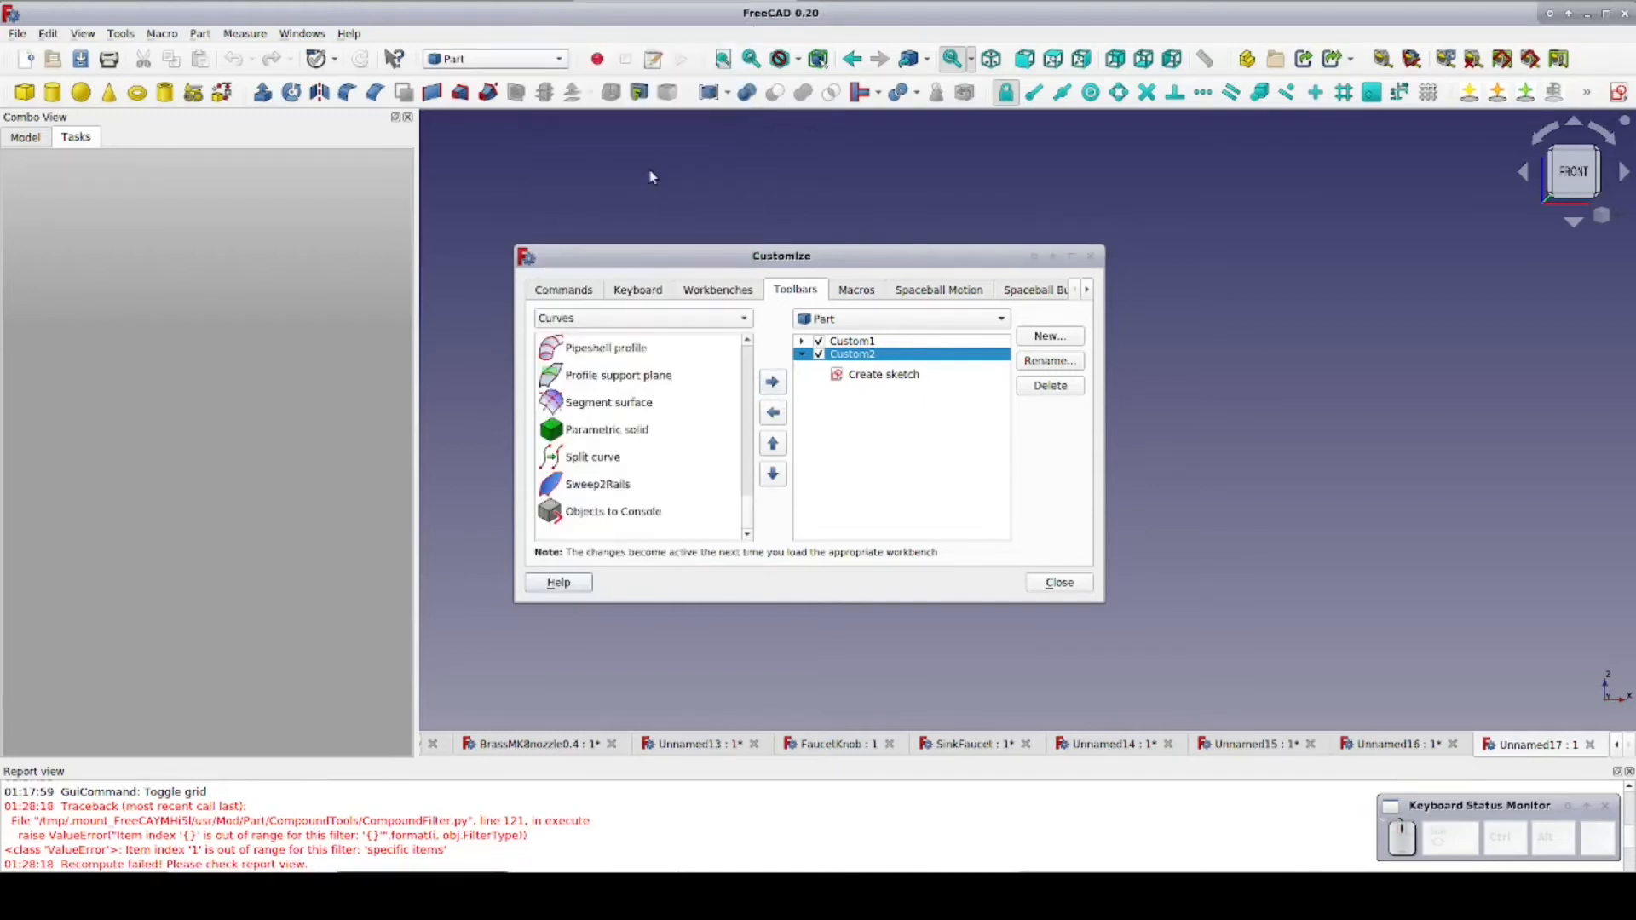
mouse_move(685, 466)
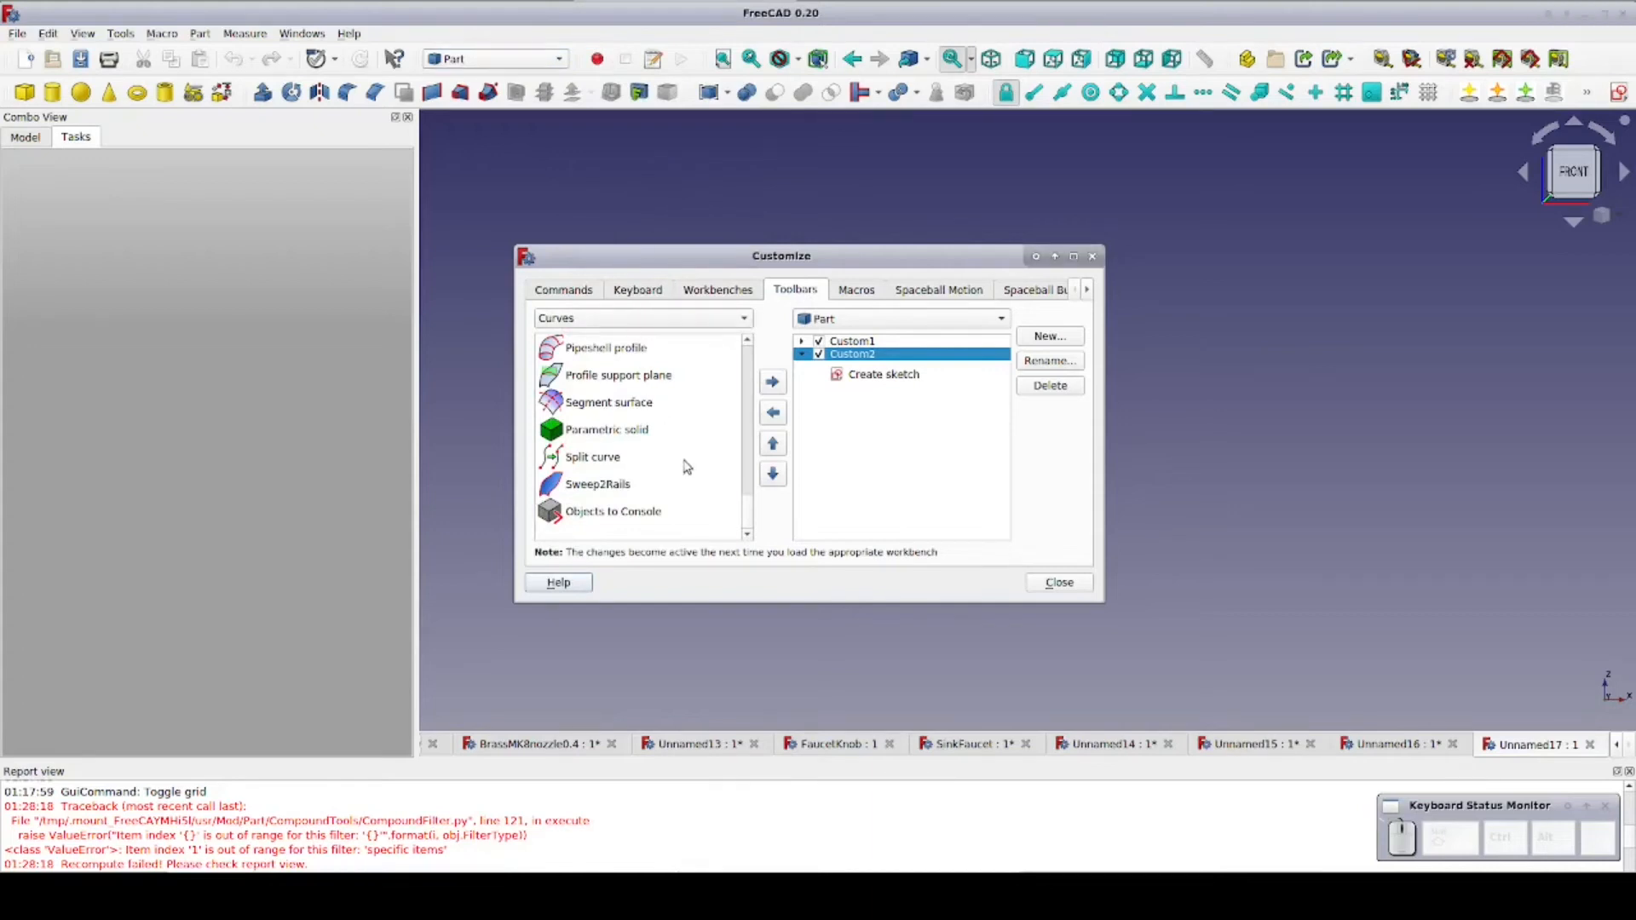
mouse_move(591, 457)
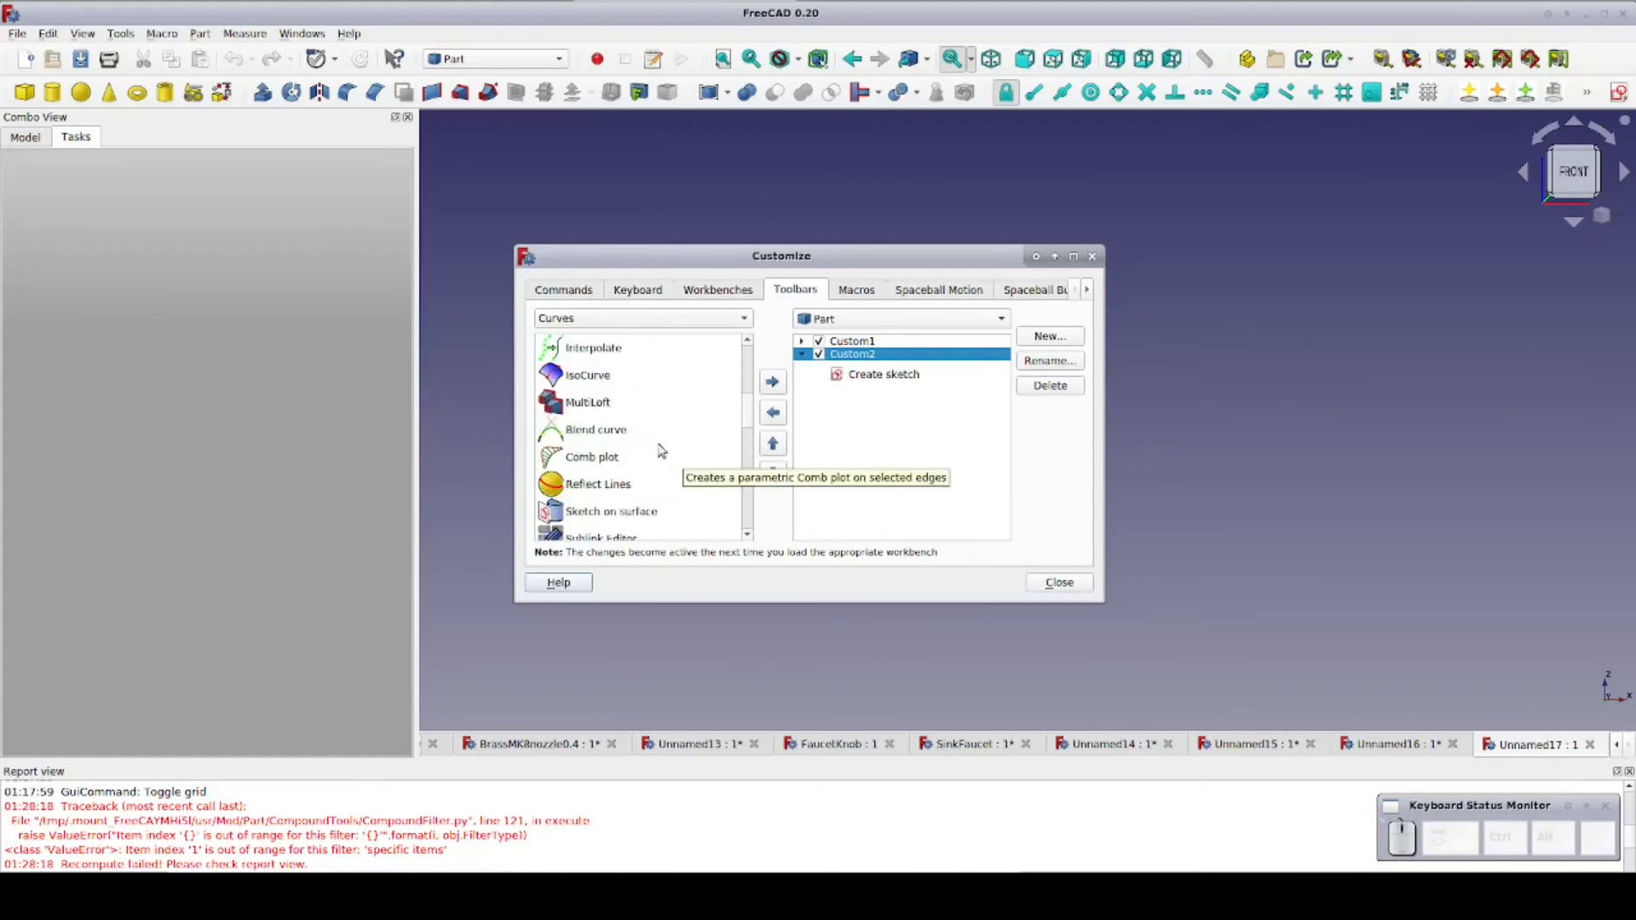
- Add the Curves commands Blend curve, GeomInfo and Discretize to Custom2
left_click(772, 381)
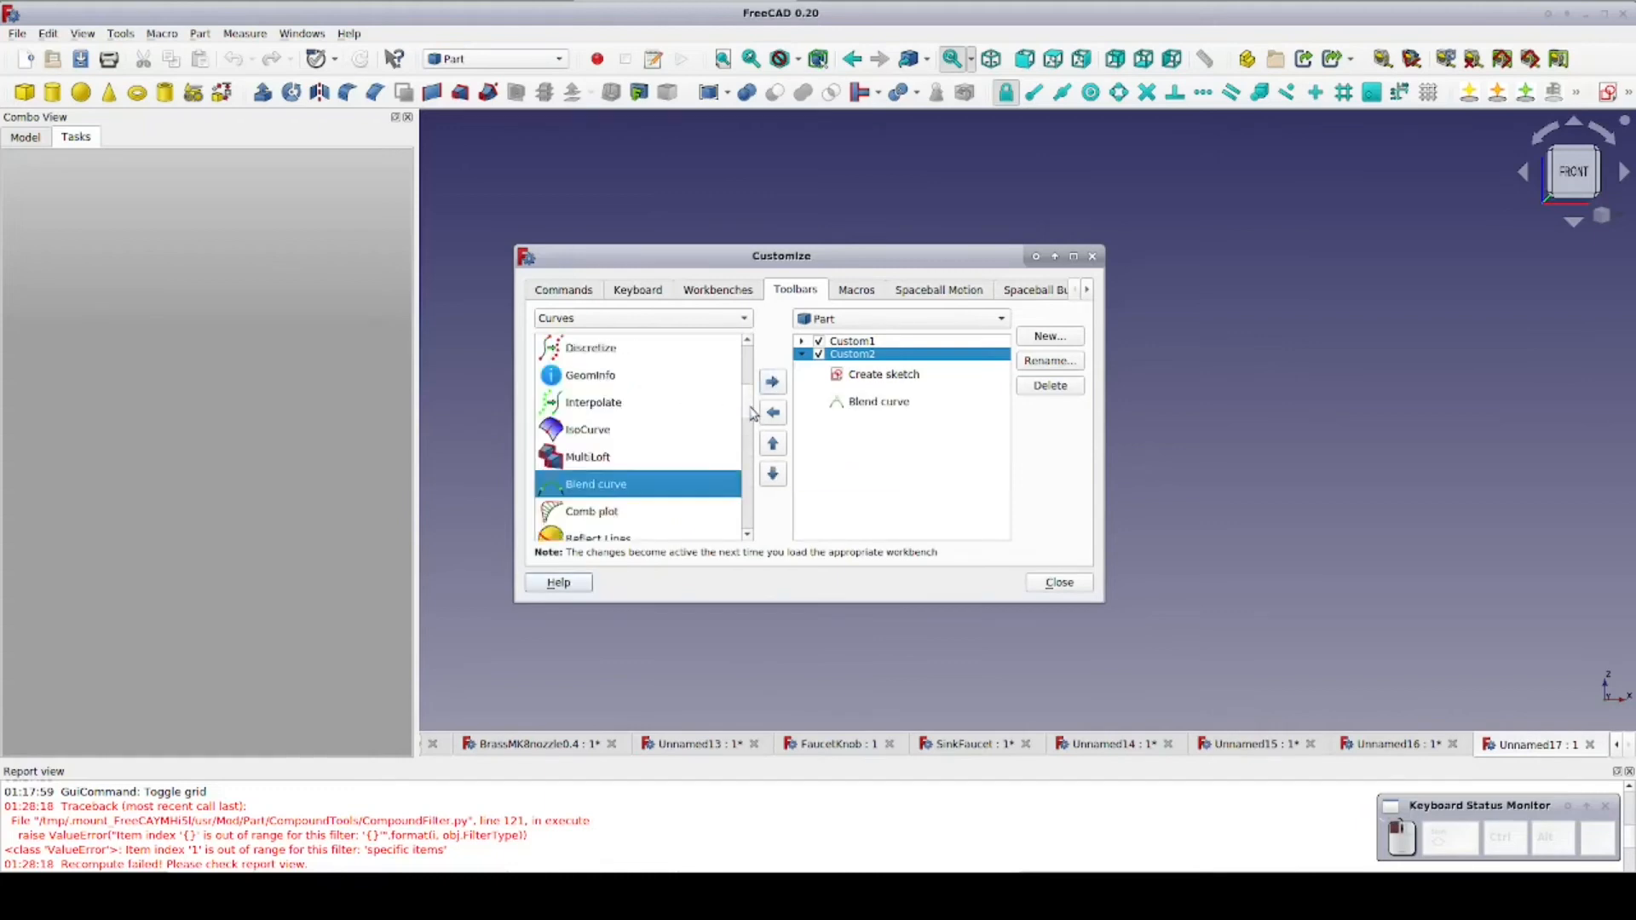
left_click(772, 383)
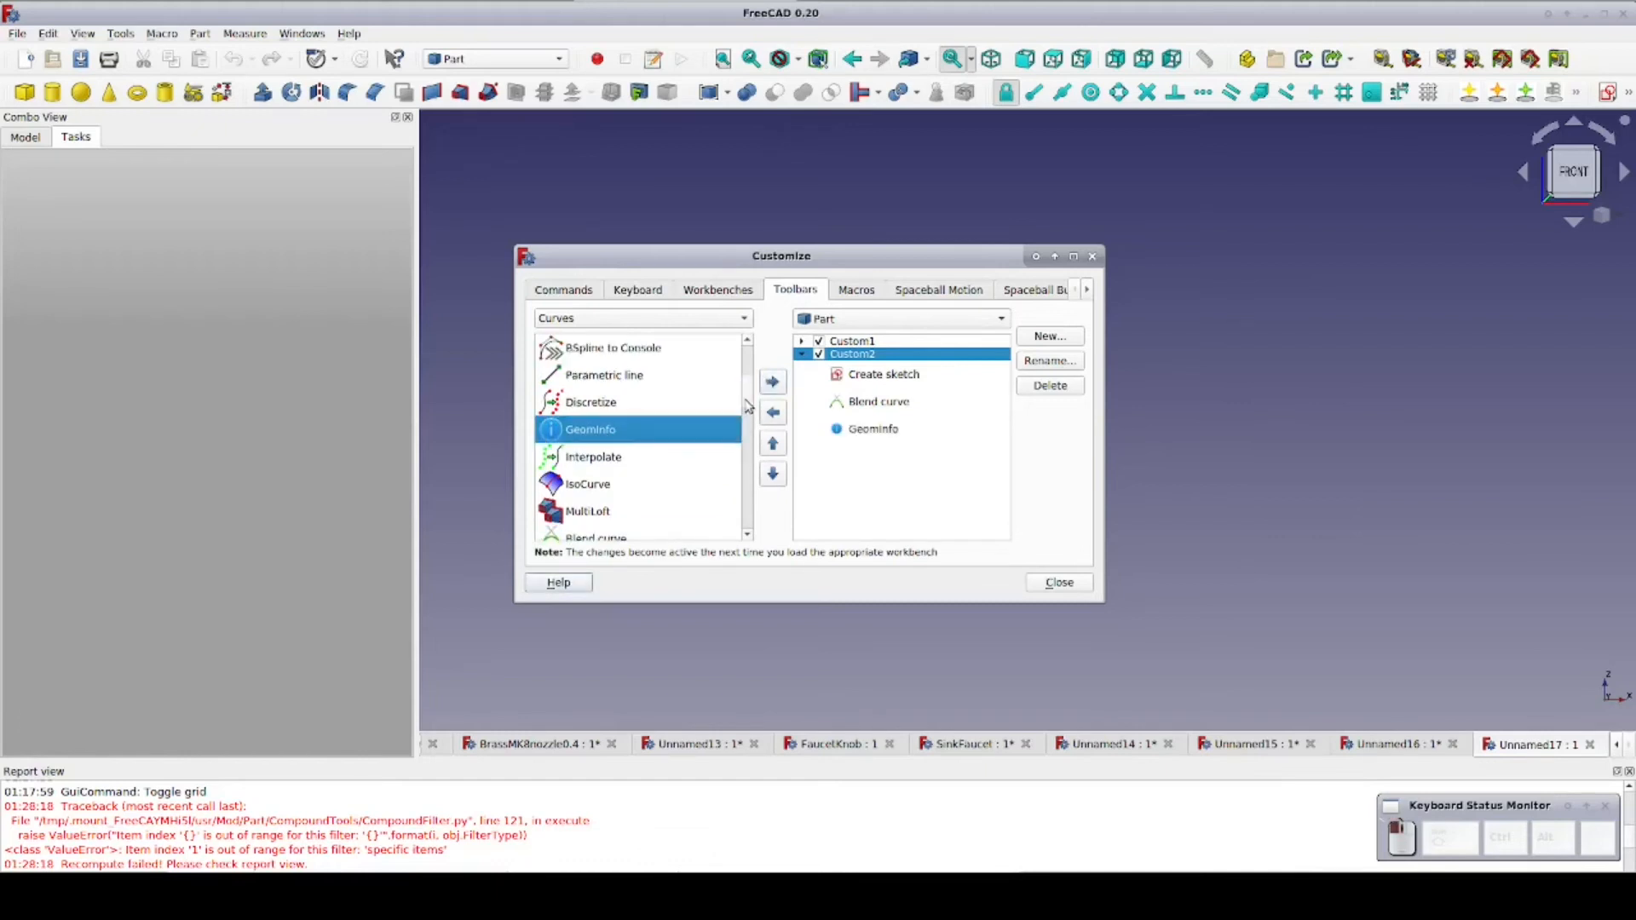
left_click(772, 382)
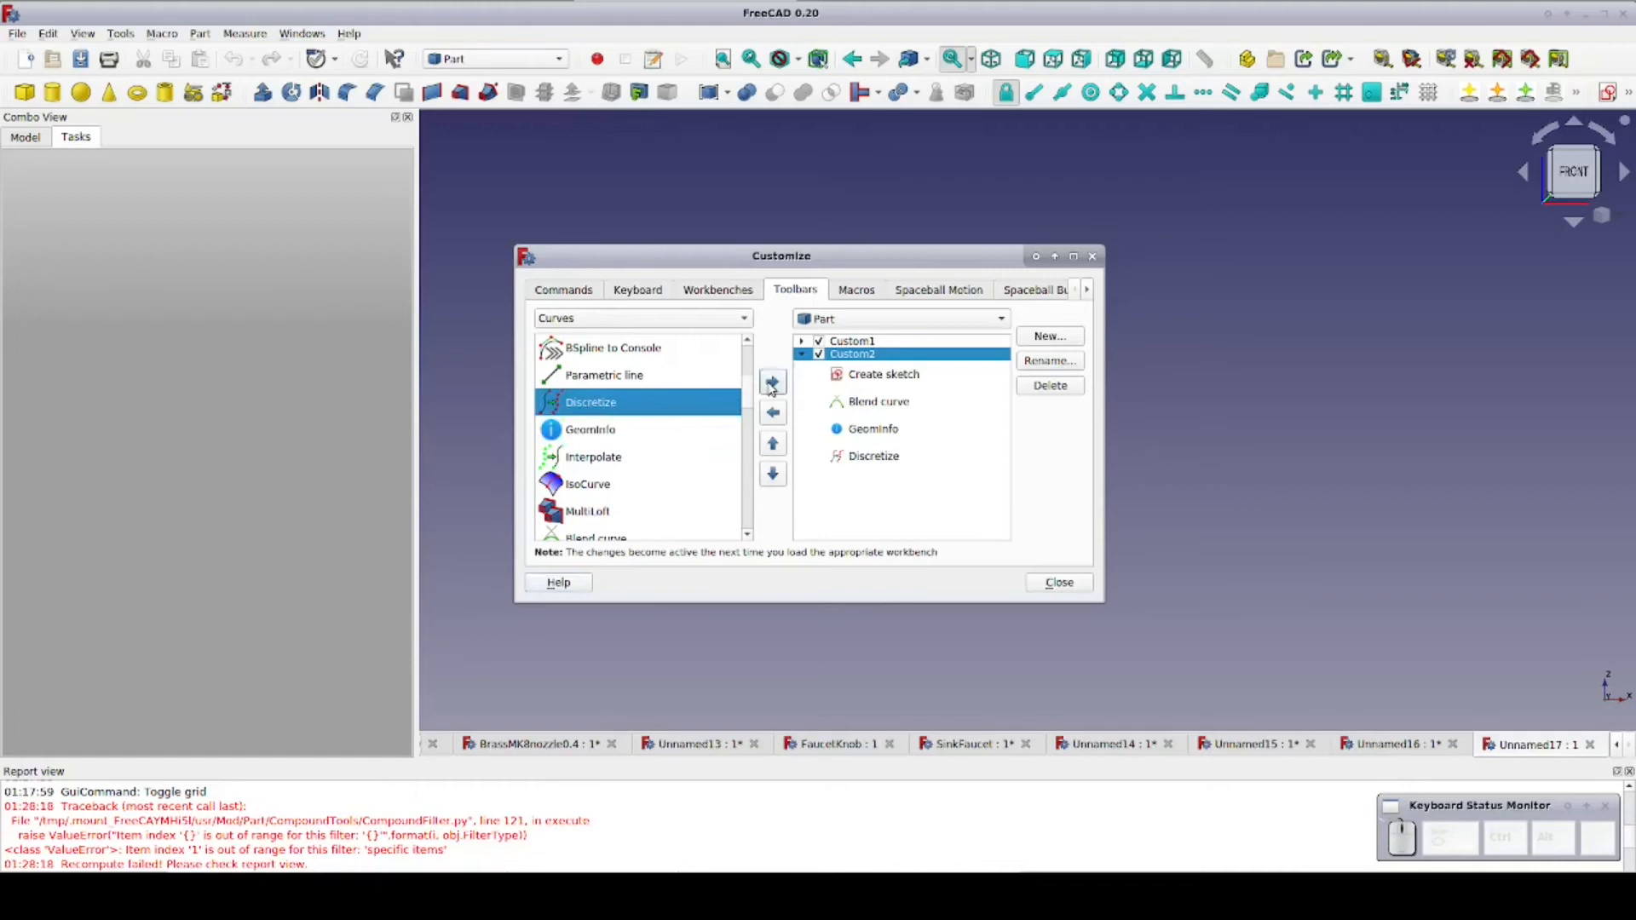
left_click(637, 318)
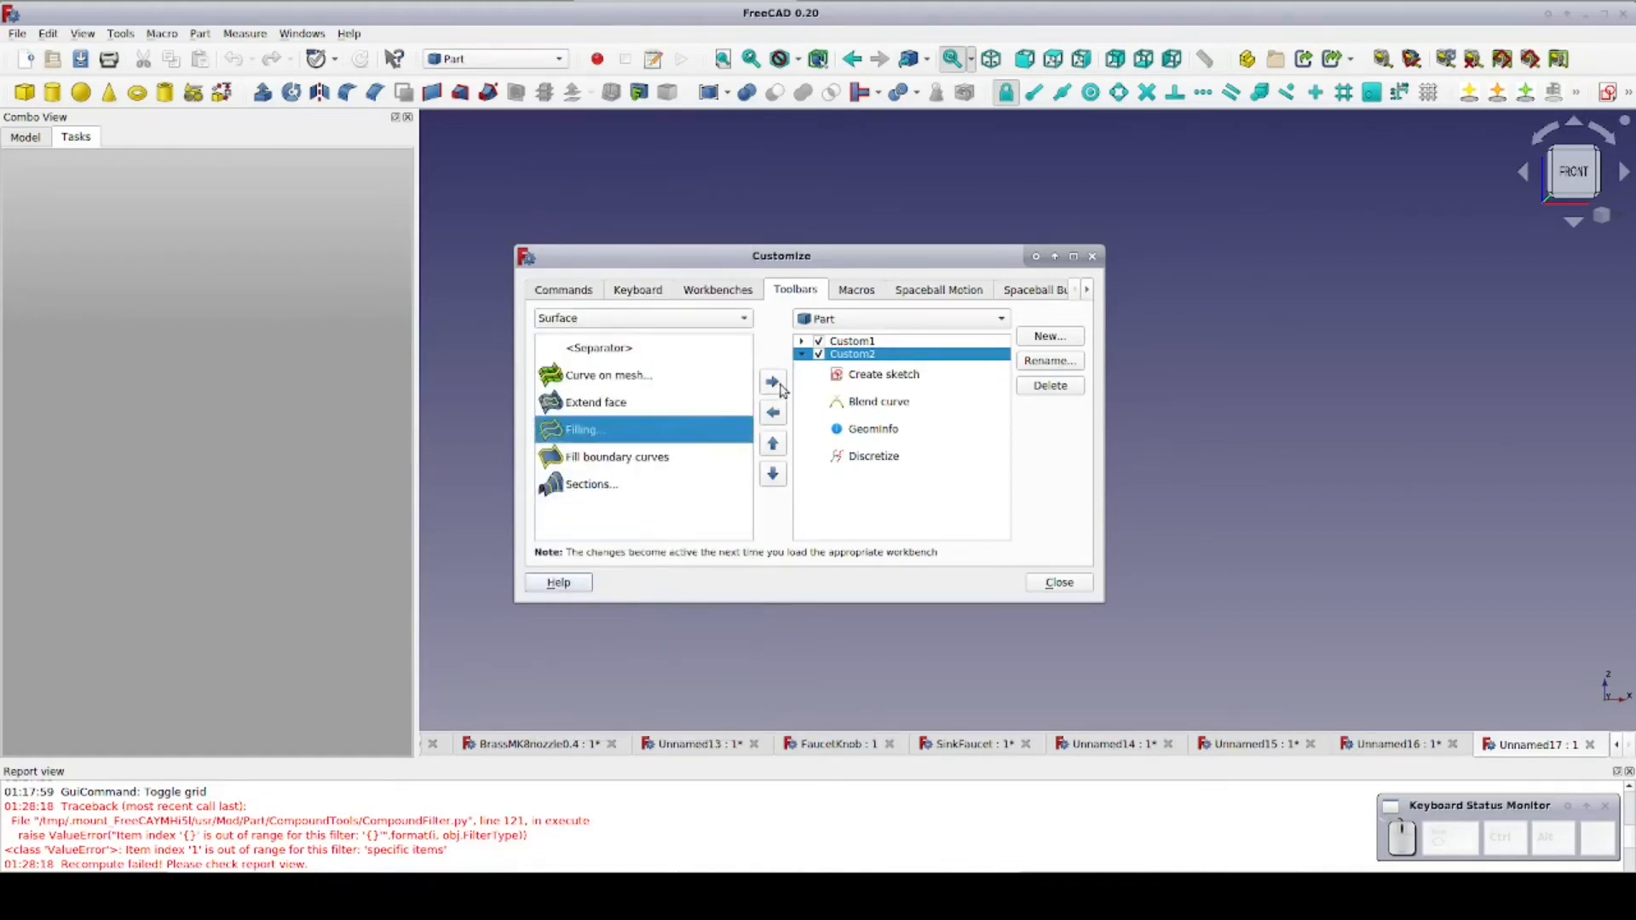
- Add the Surface commands Filling, Fill boundary curves and Sections to Custom2
left_click(772, 381)
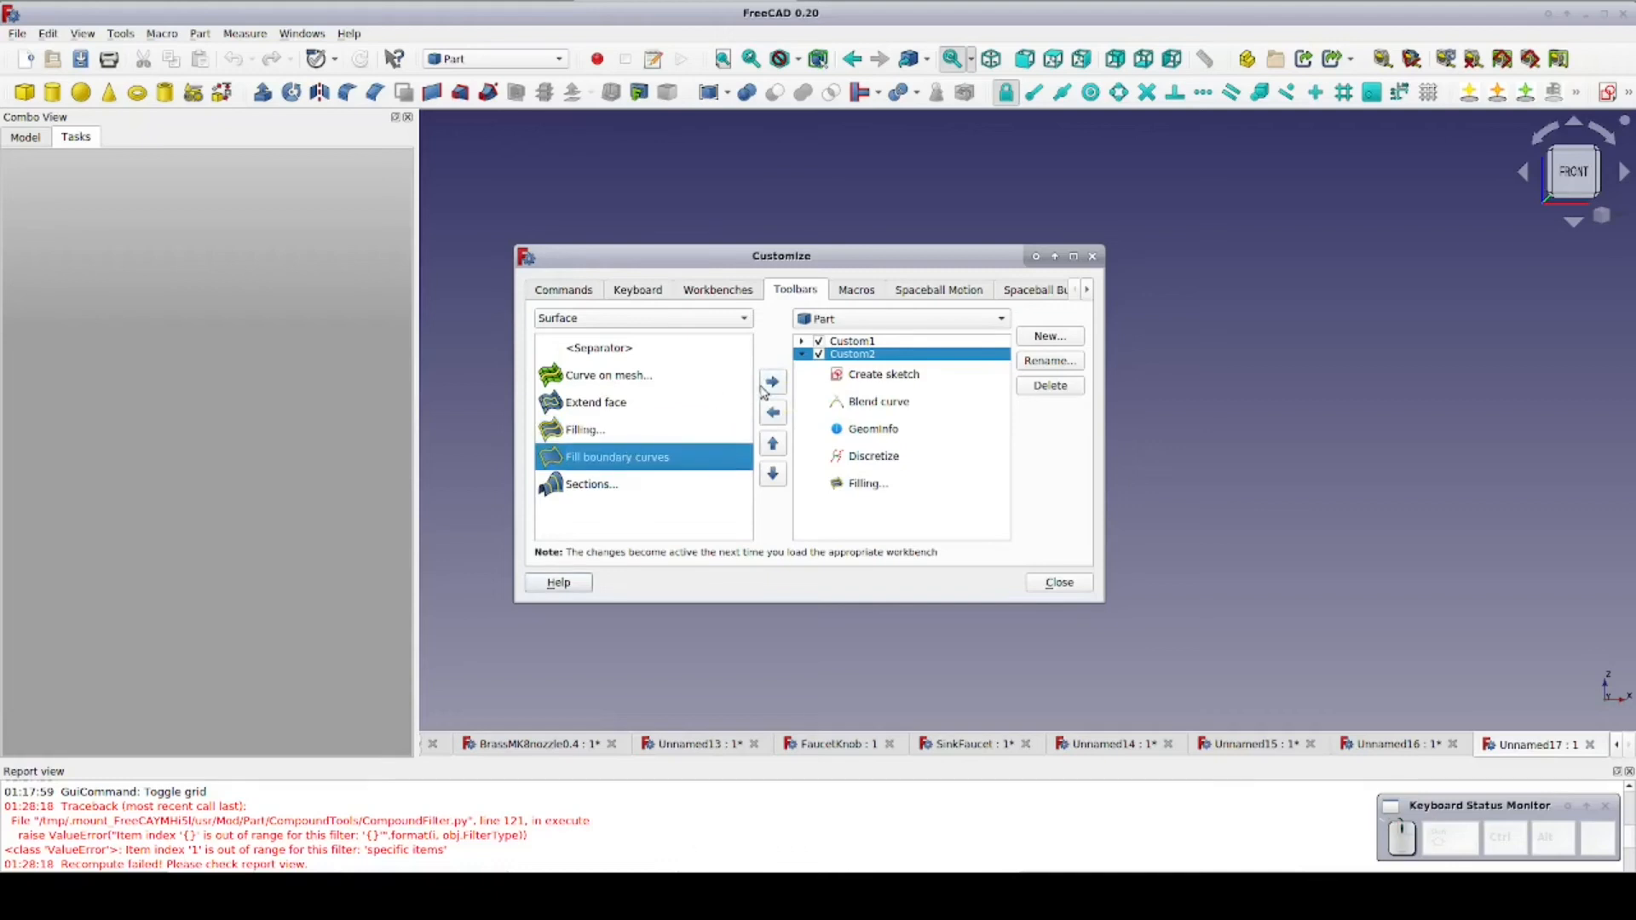
left_click(772, 381)
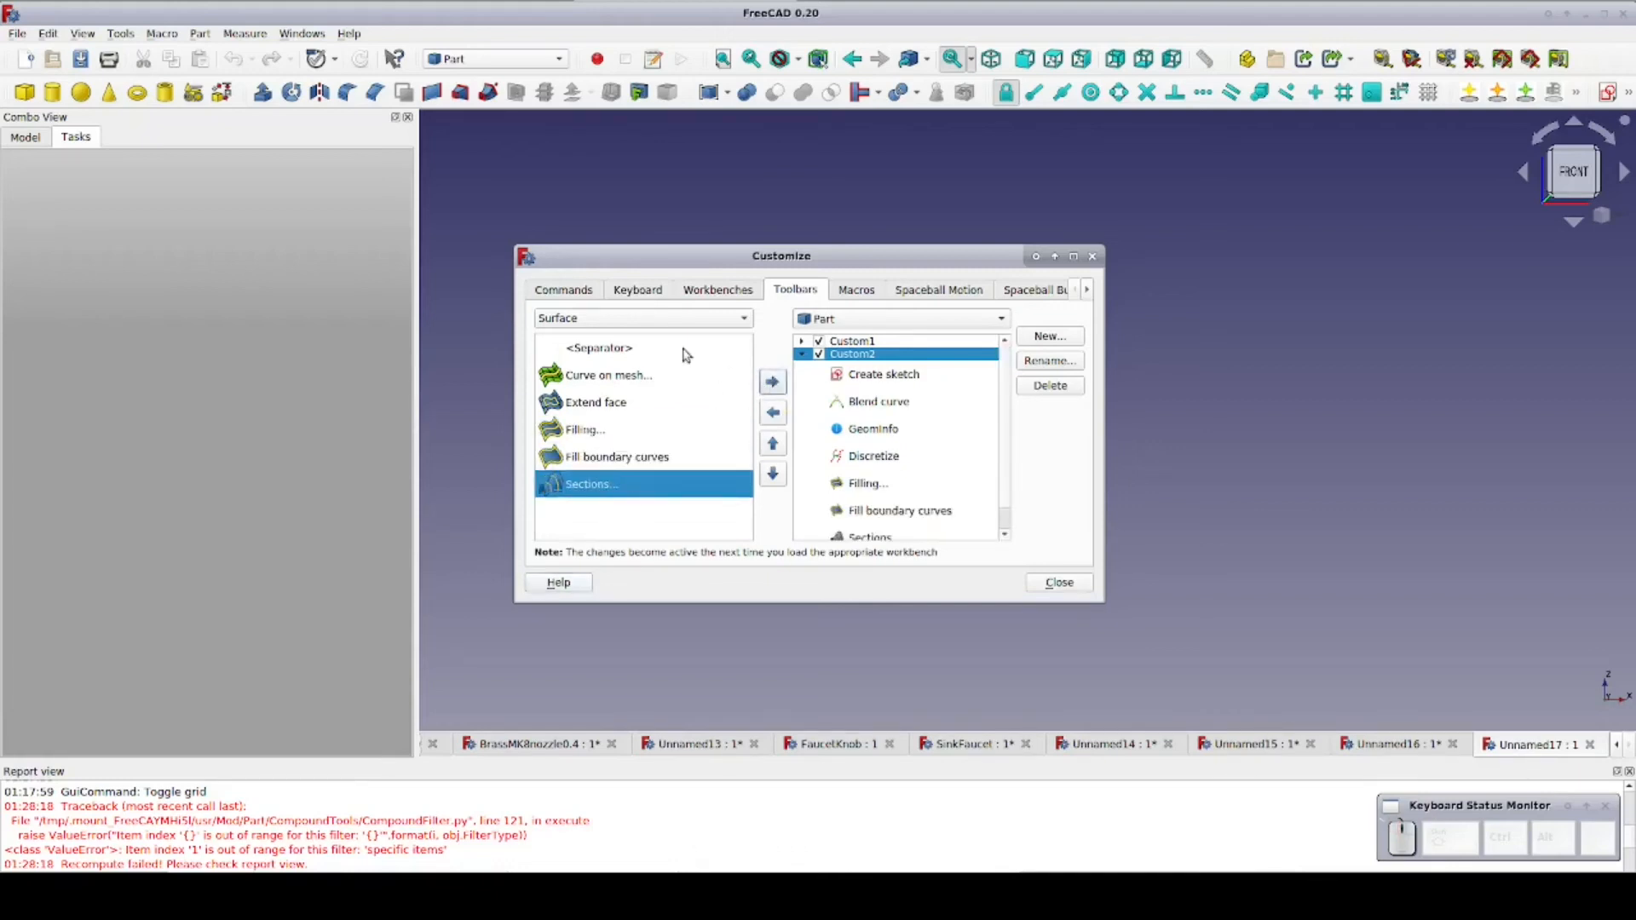
left_click(641, 318)
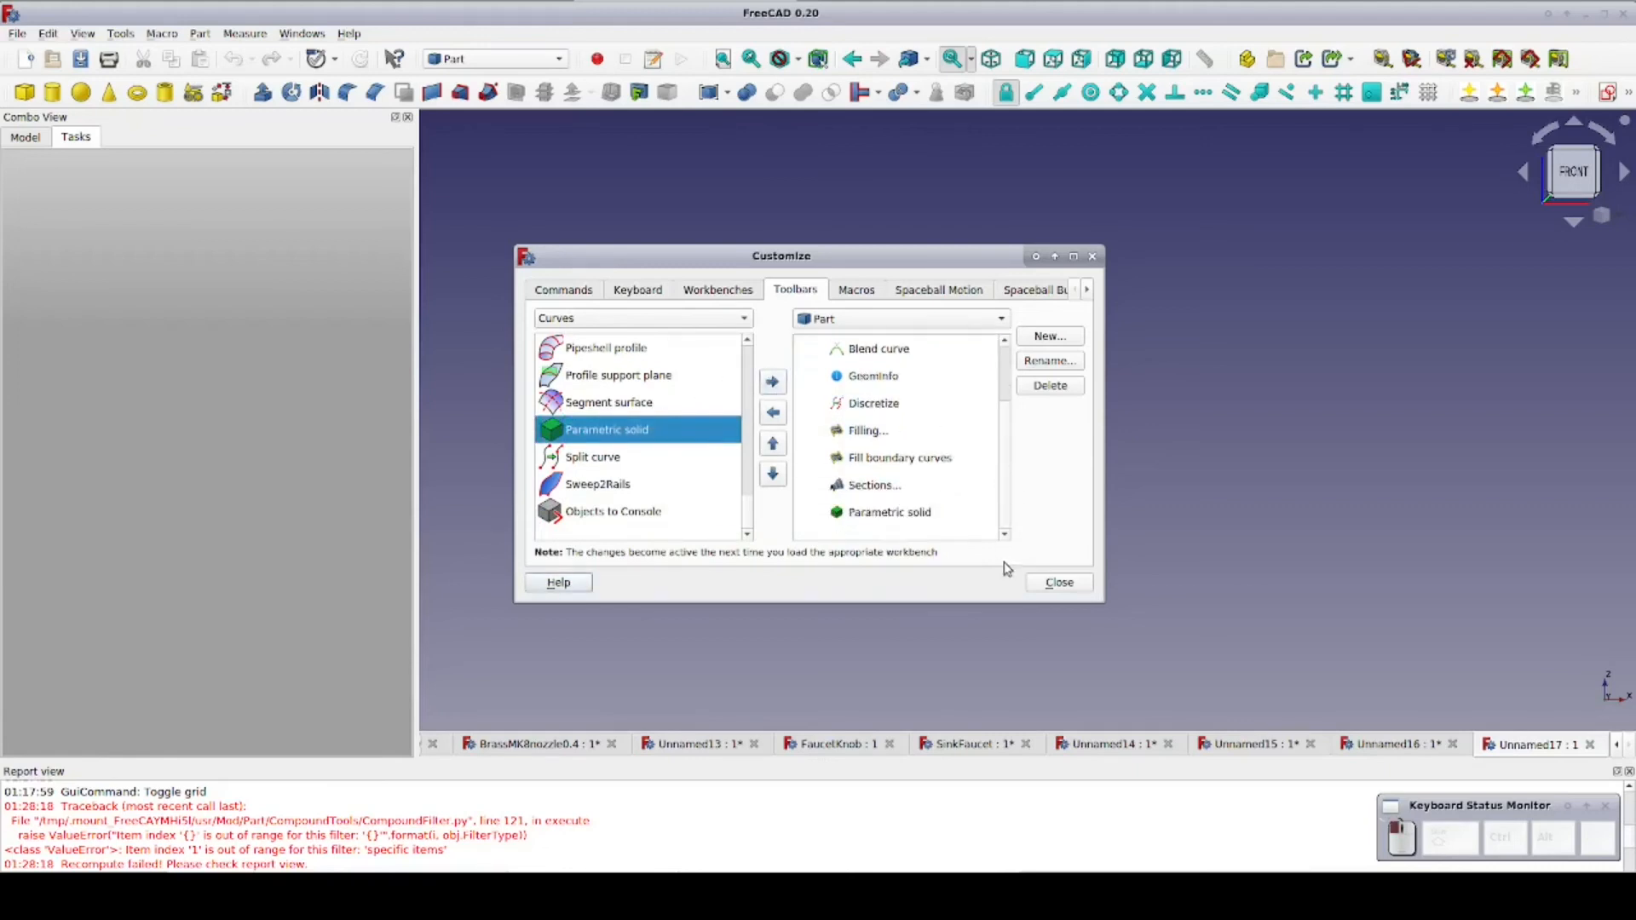
- Move GeomInfo down to the end of Custom2, after Parametric solid
left_click(873, 376)
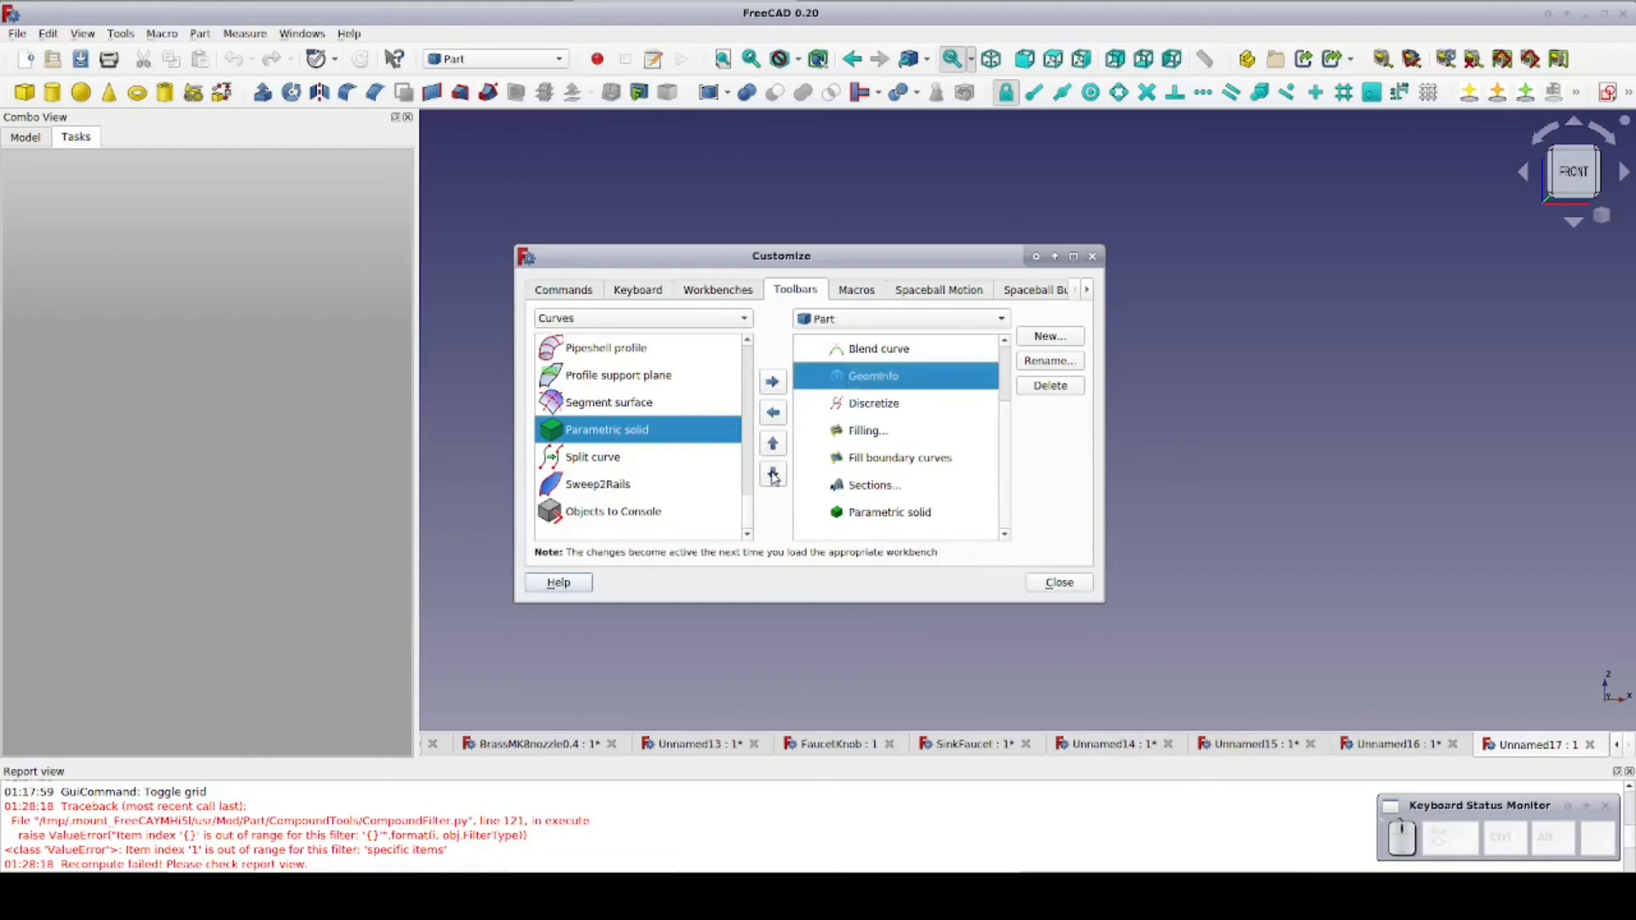
left_click(772, 475)
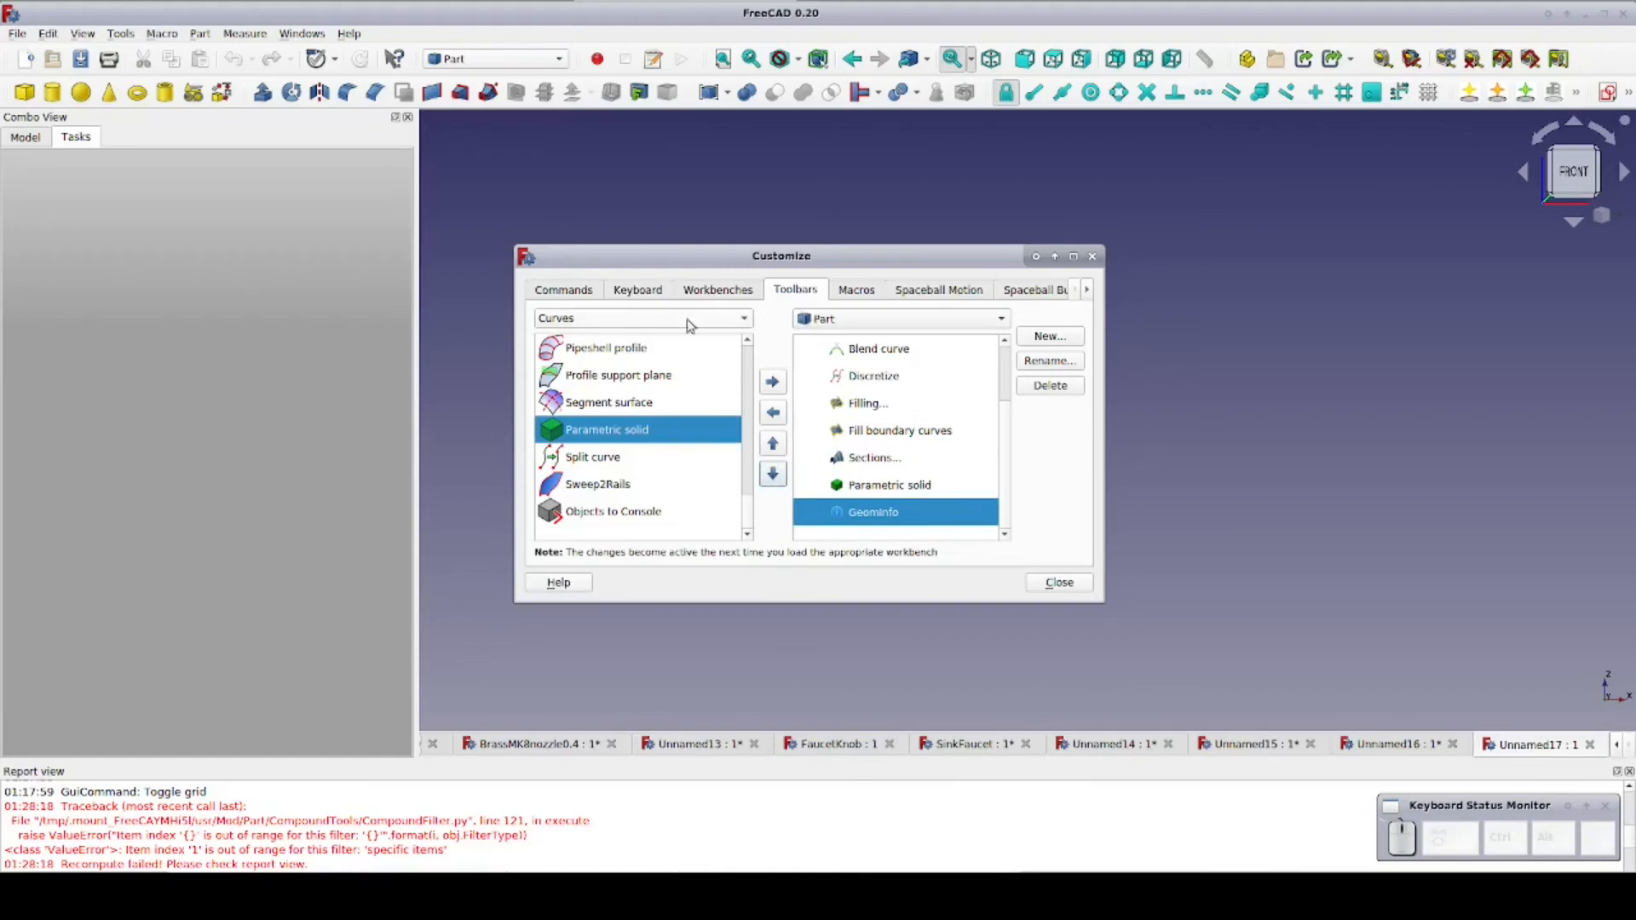
left_click(740, 317)
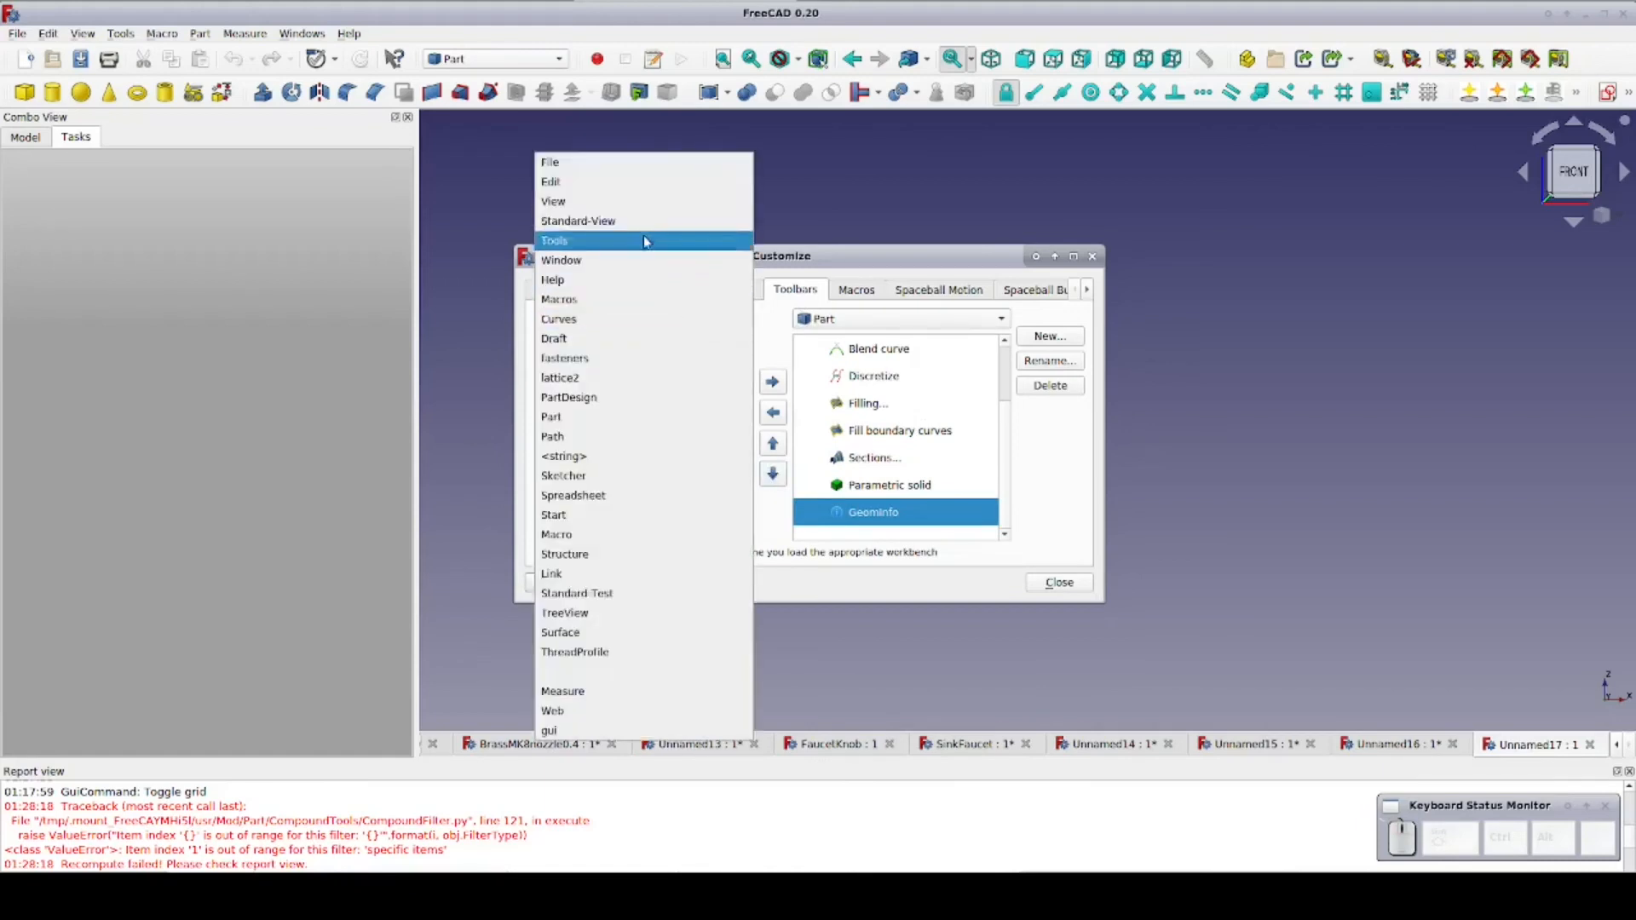
mouse_move(657, 338)
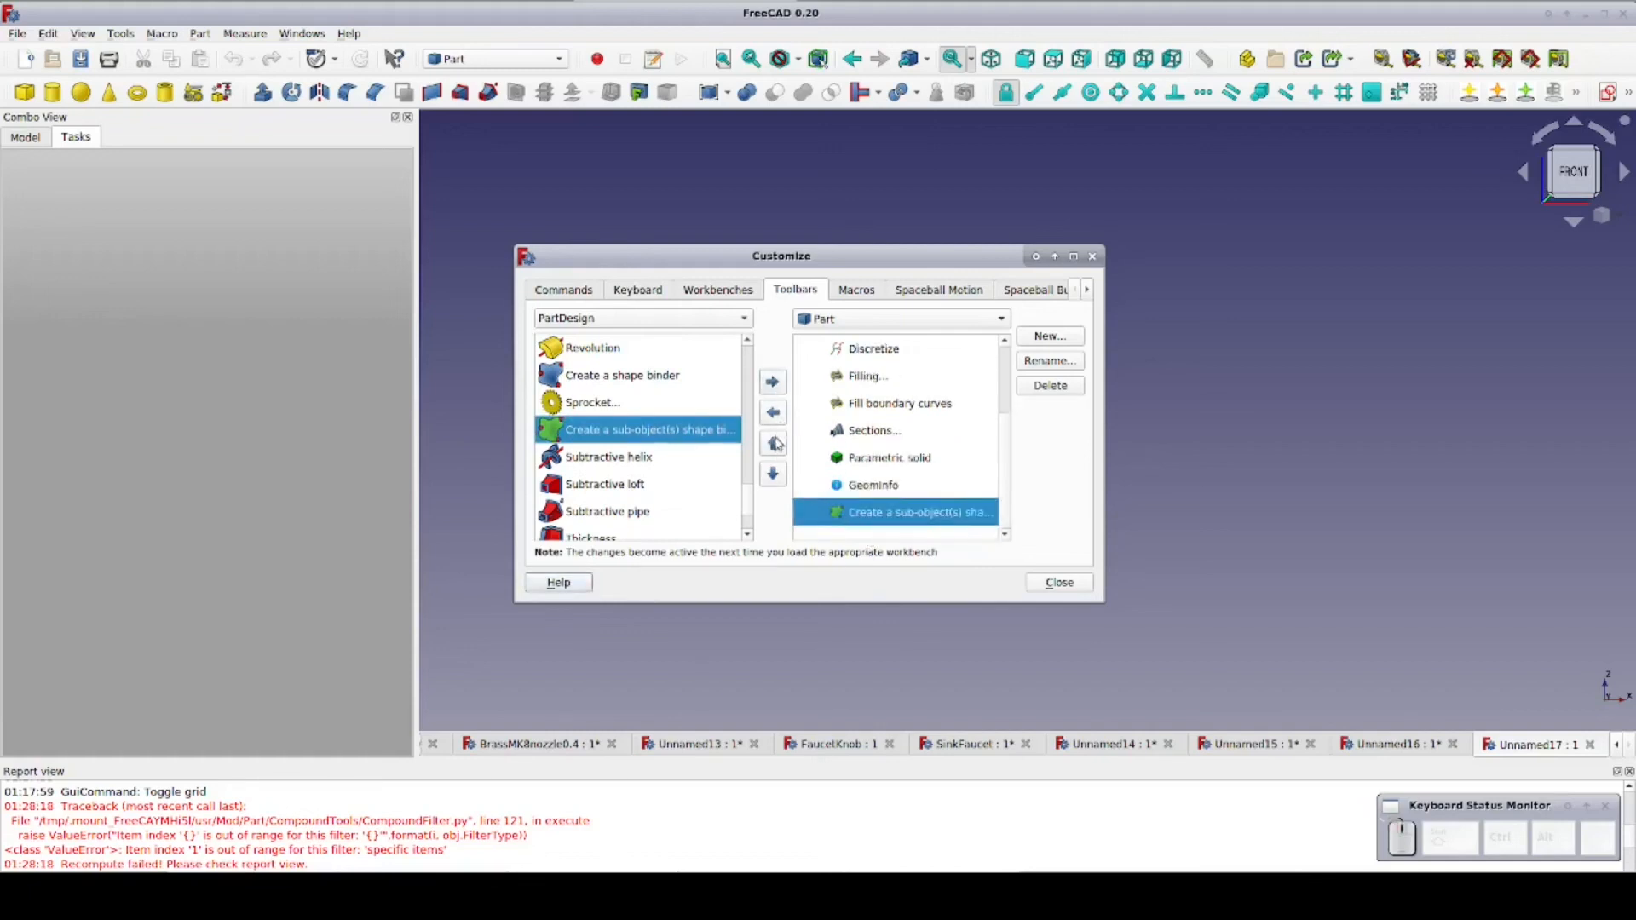
- Place the PartDesign sub-object shape binder right after Create sketch and close Customize
left_click(772, 445)
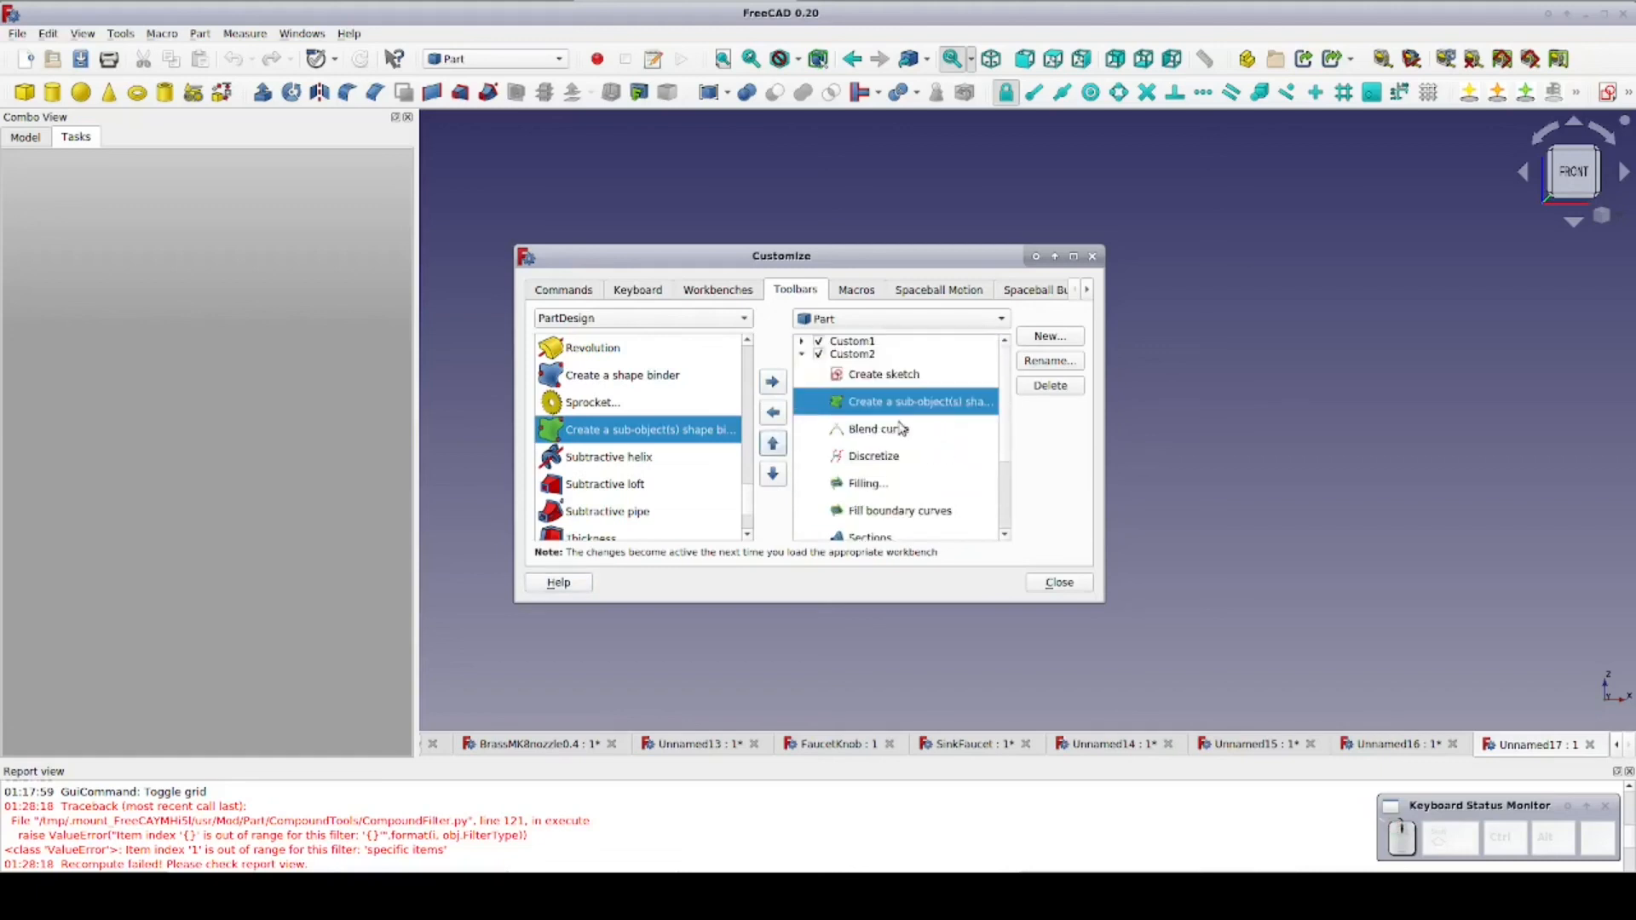
mouse_move(981, 519)
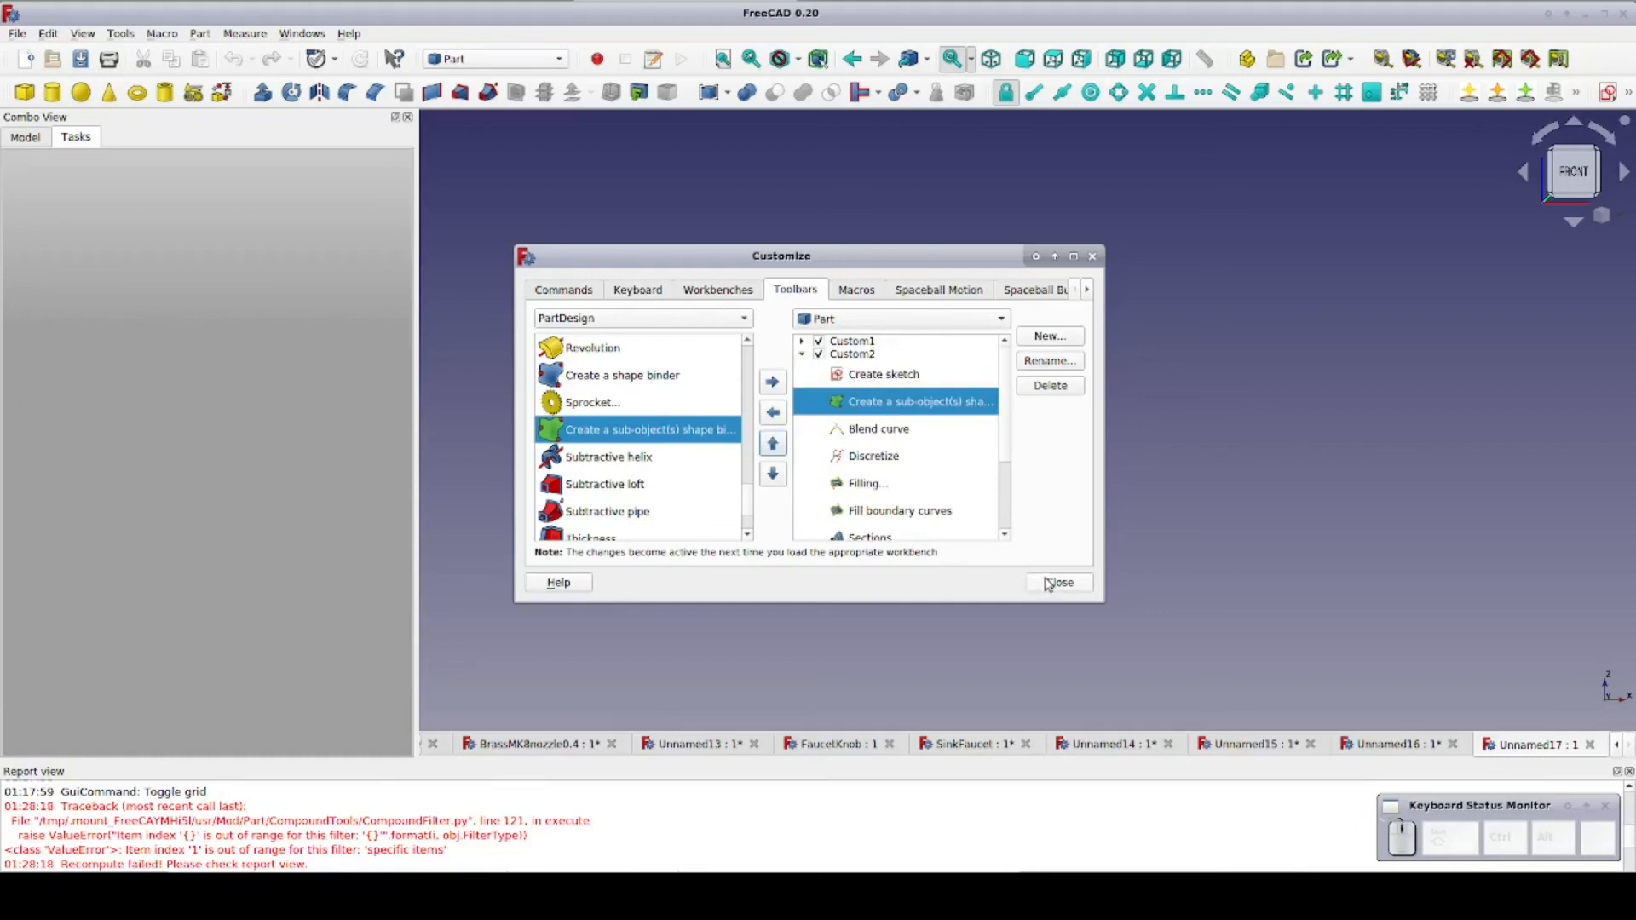
left_click(1058, 582)
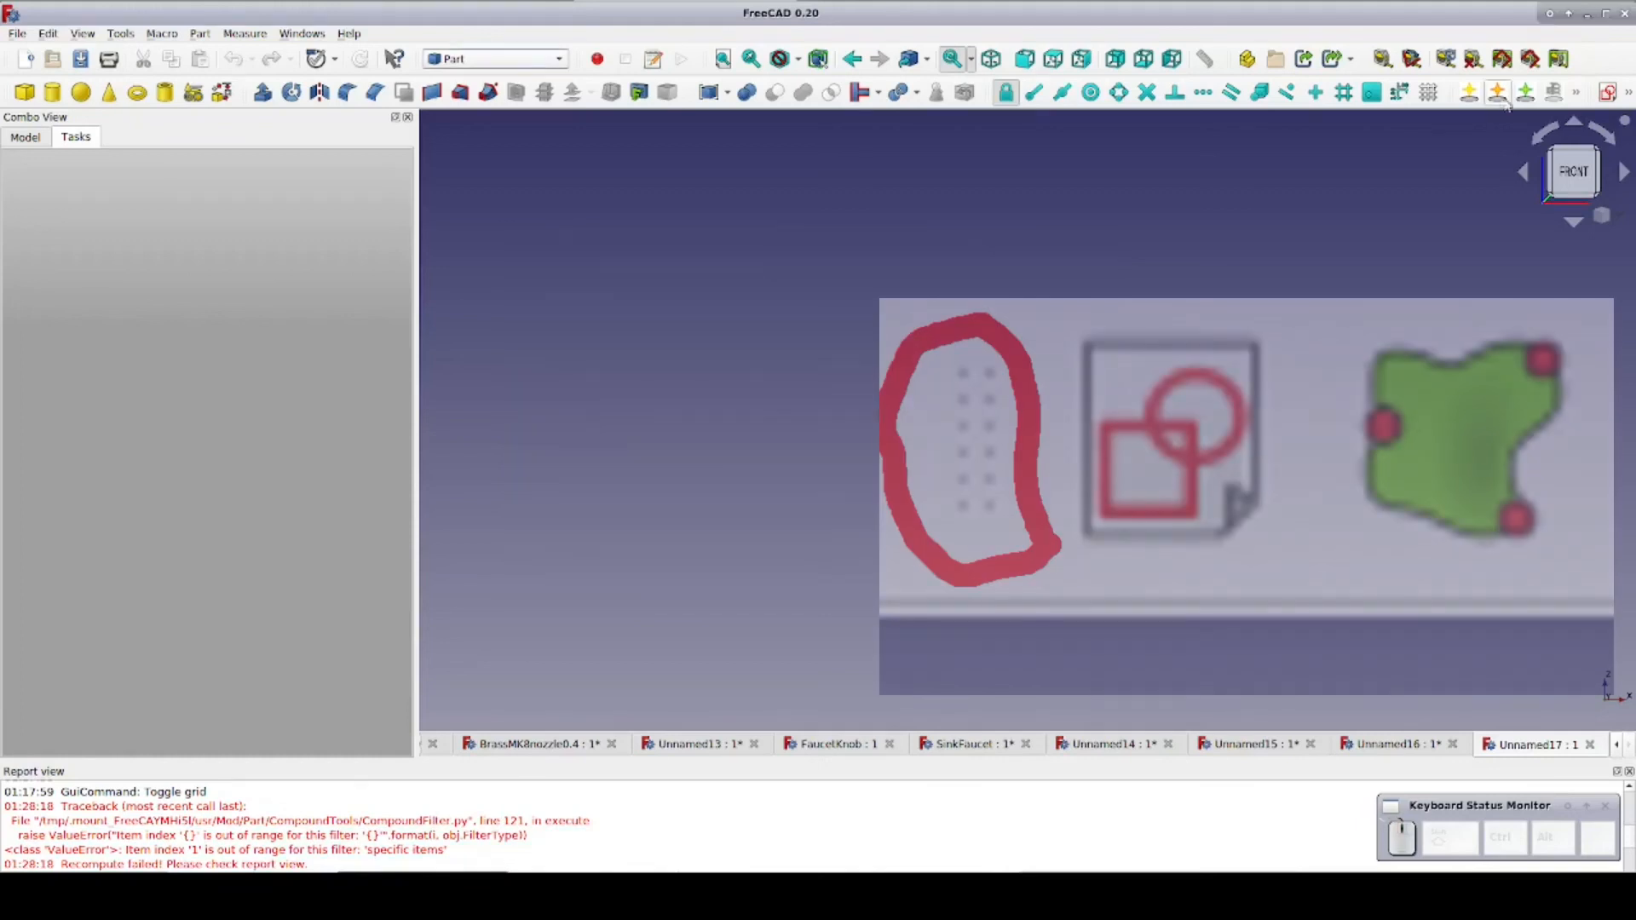